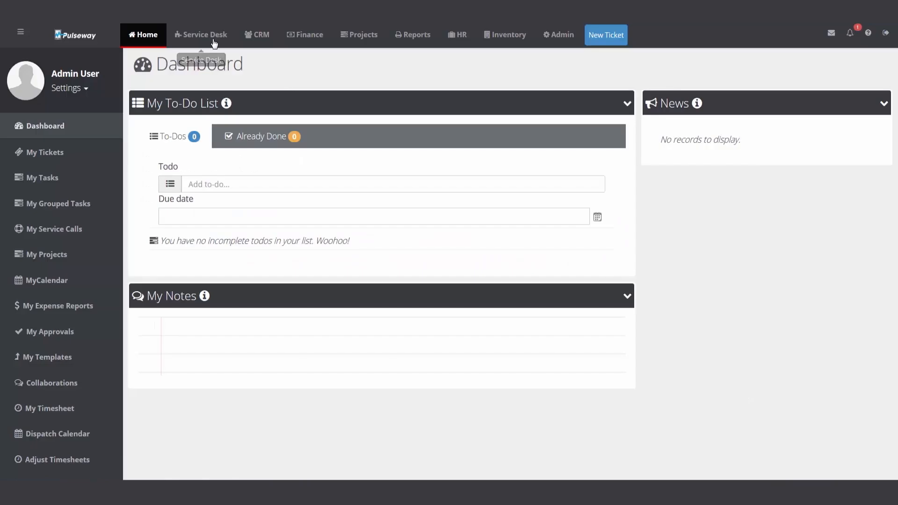
# Open Service Desk's Hardware Assets list and collapse the Search Hardware Assets panel
pyautogui.click(201, 34)
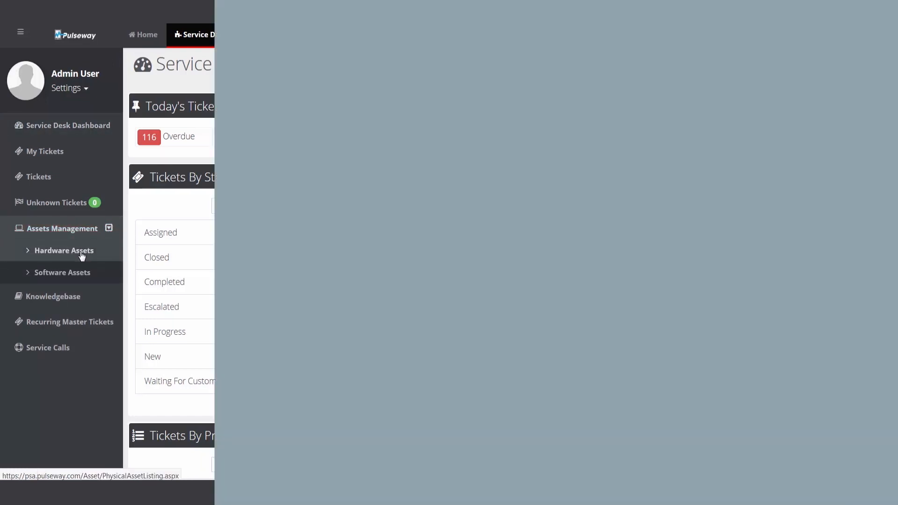
pyautogui.click(63, 250)
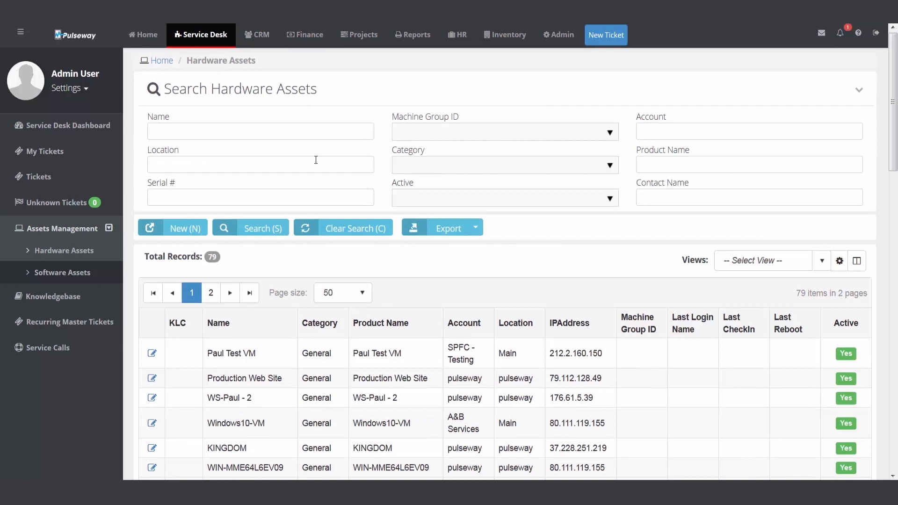
pyautogui.moveTo(262, 117)
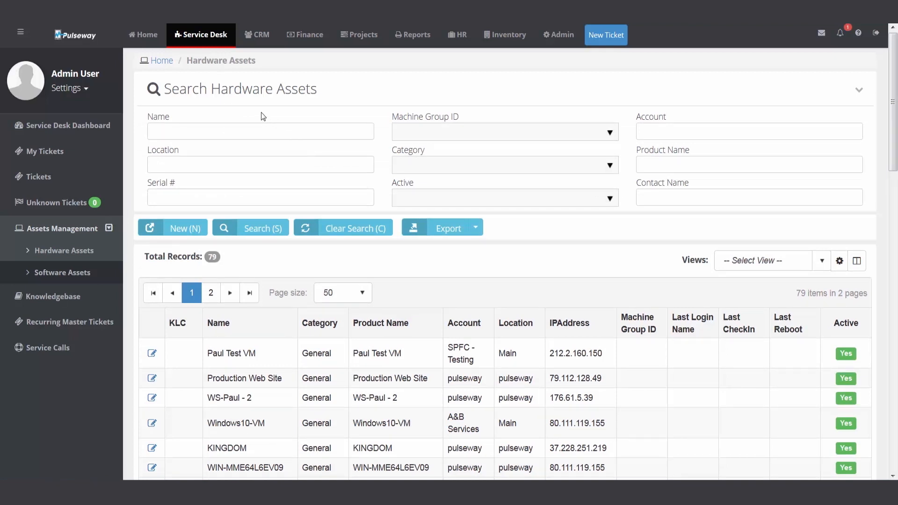
pyautogui.click(859, 90)
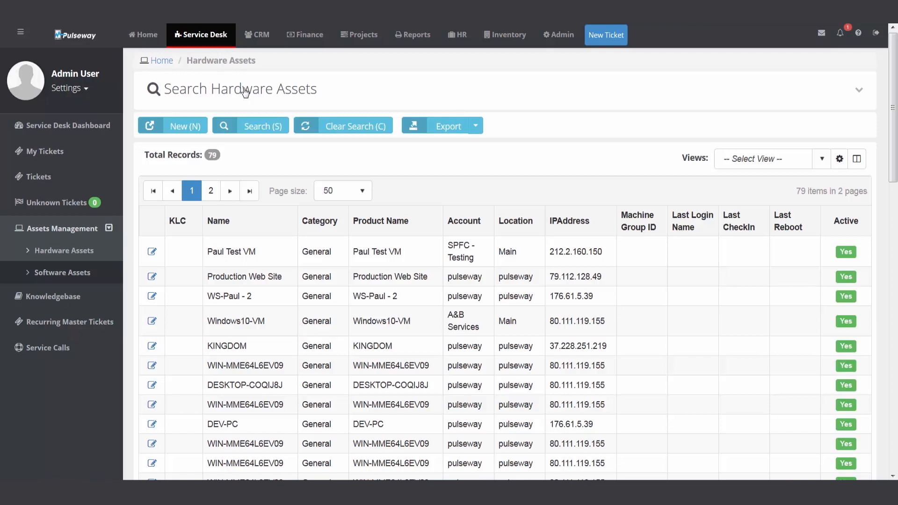
pyautogui.moveTo(173, 125)
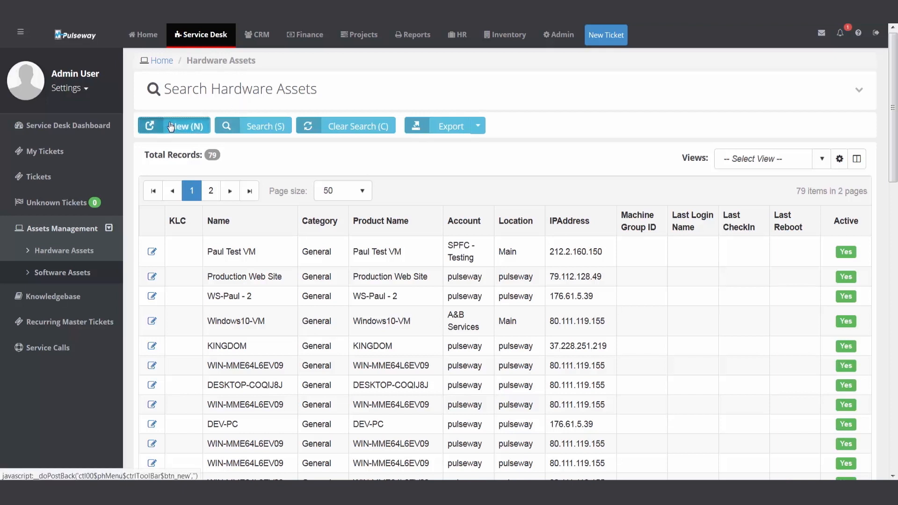
# Save a new 'HP Printer' asset: category Printer, account A&B Services, location Main, with contact
pyautogui.click(173, 126)
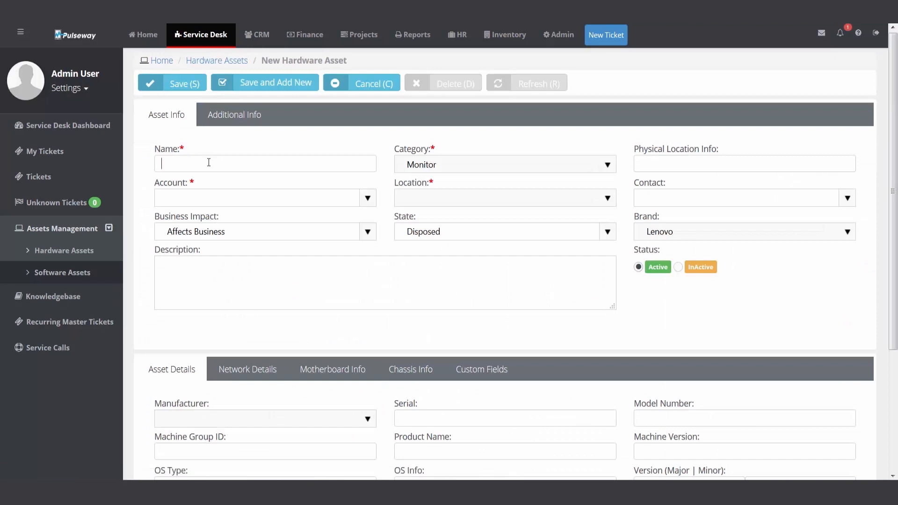
pyautogui.write('HP Printer')
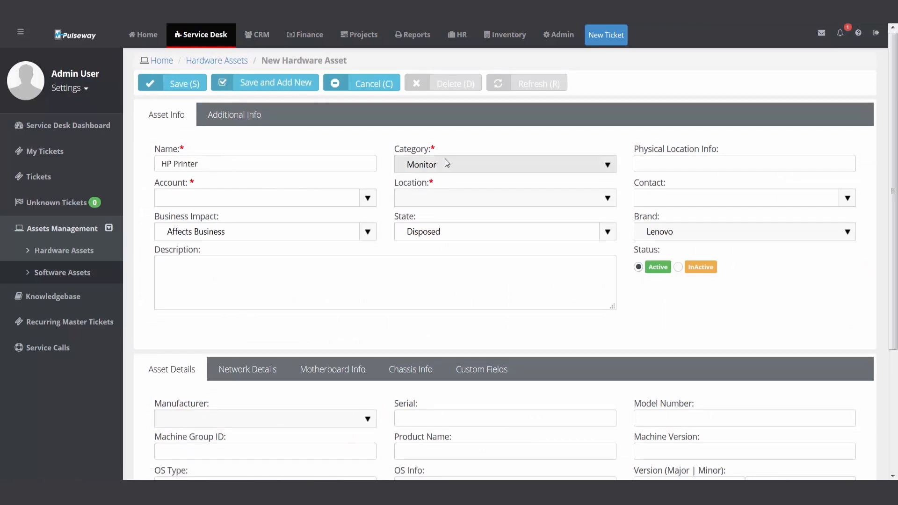
pyautogui.click(607, 164)
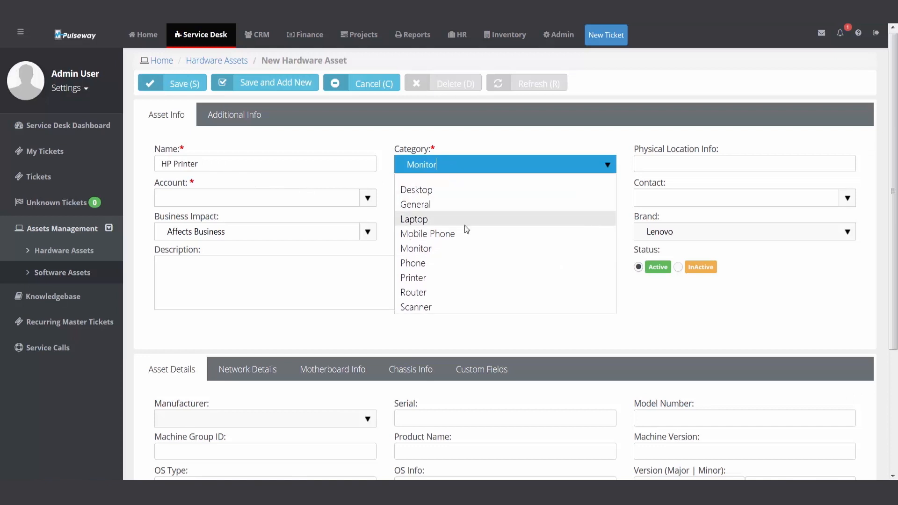
pyautogui.click(413, 278)
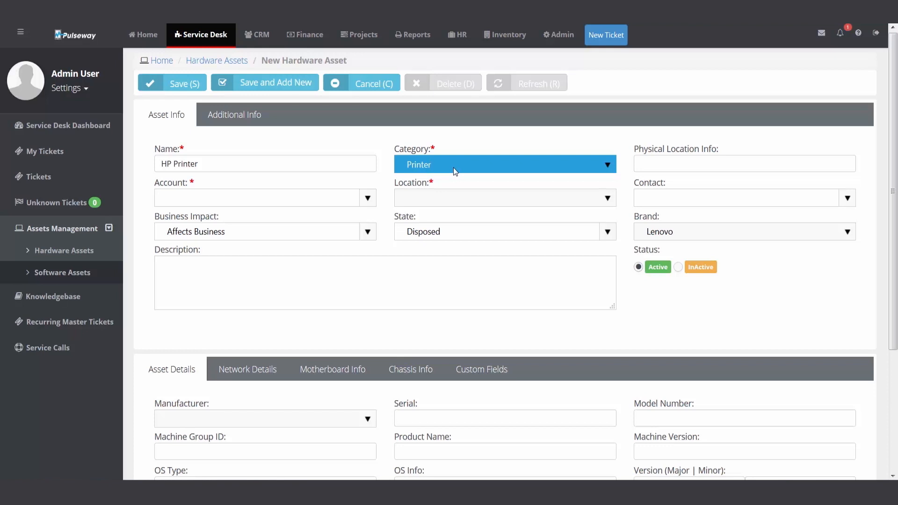
pyautogui.click(744, 163)
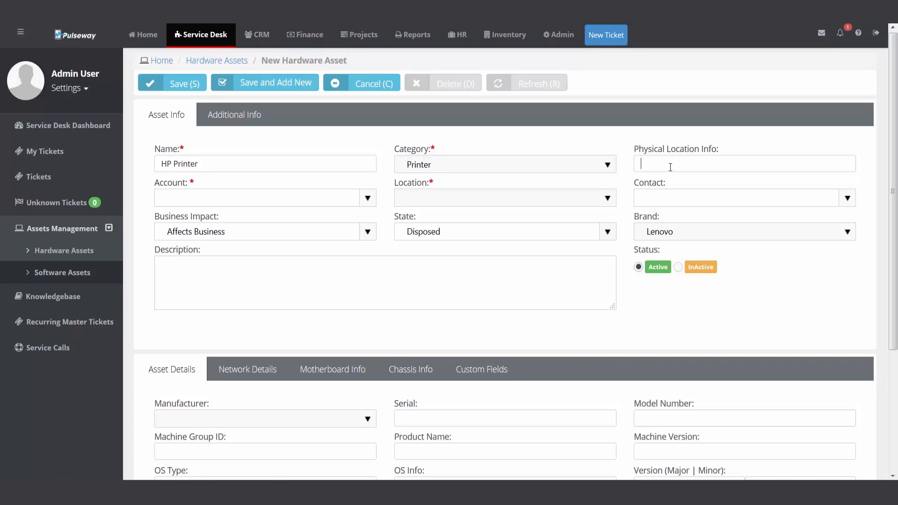
pyautogui.write('a')
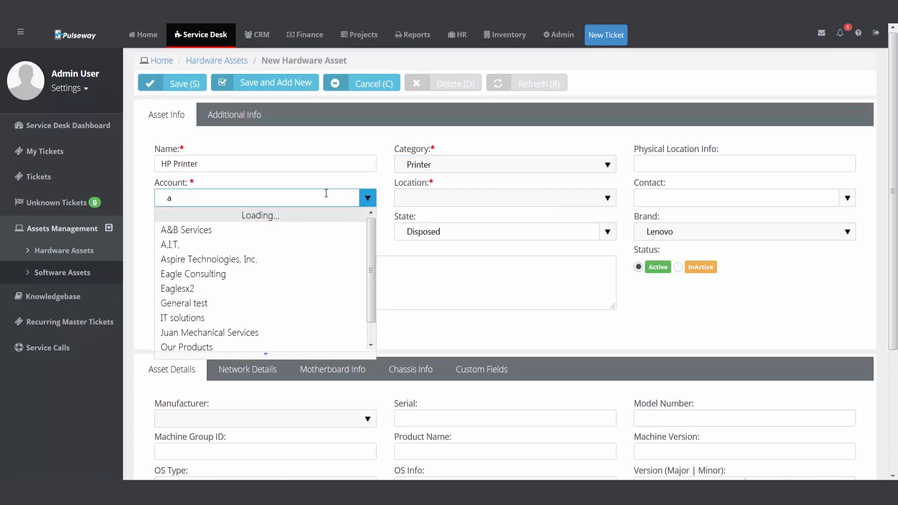
pyautogui.click(185, 229)
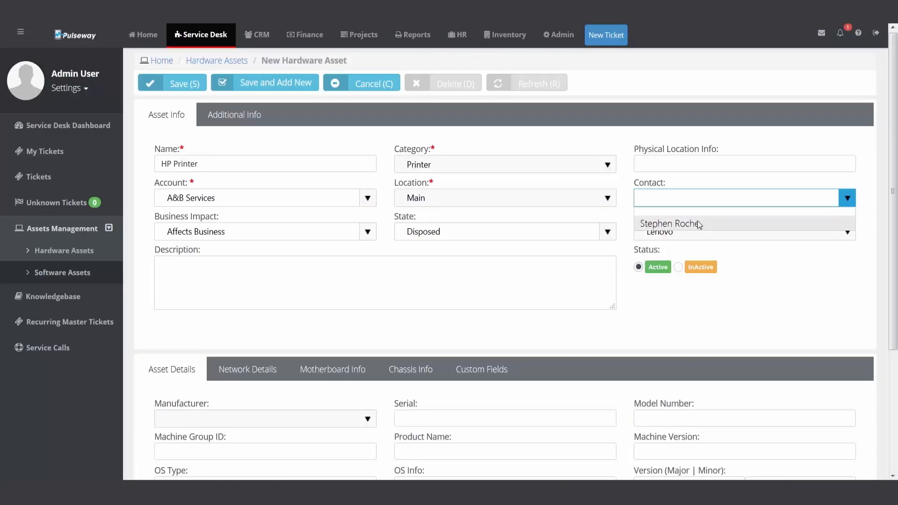
pyautogui.click(669, 224)
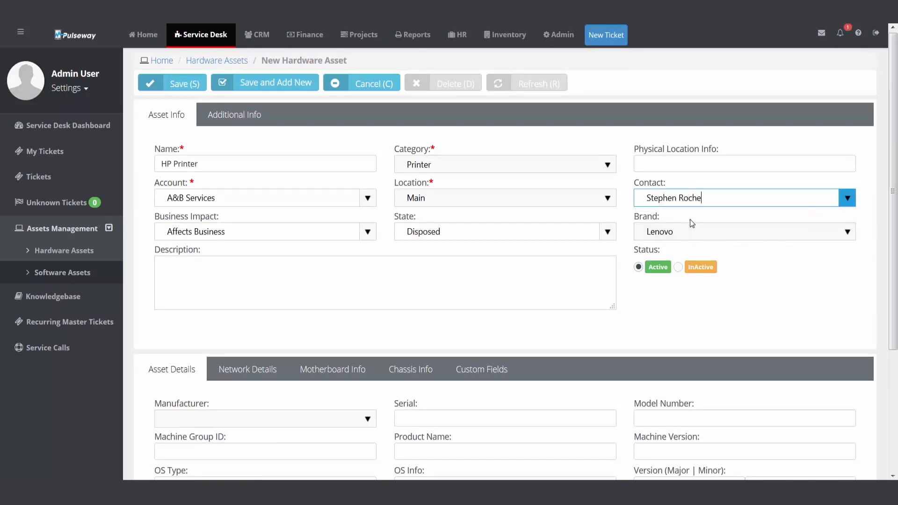
pyautogui.scroll(-3)
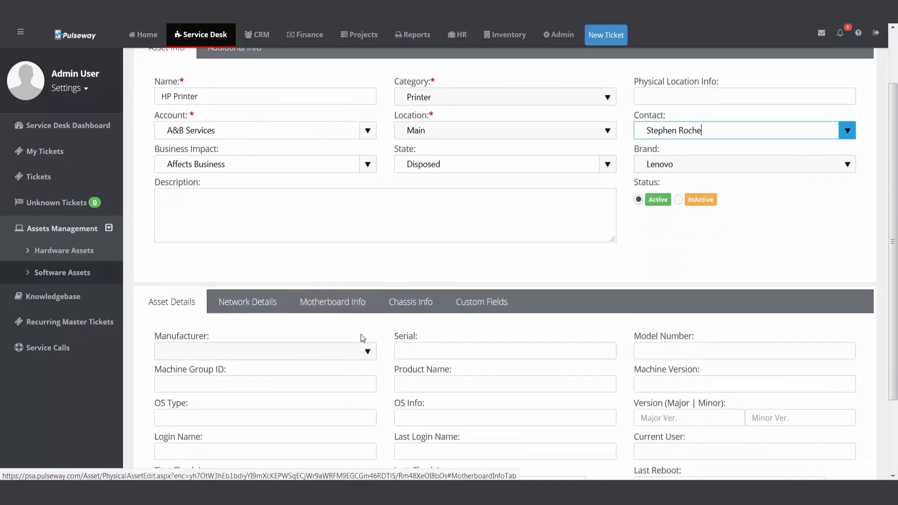
pyautogui.click(265, 350)
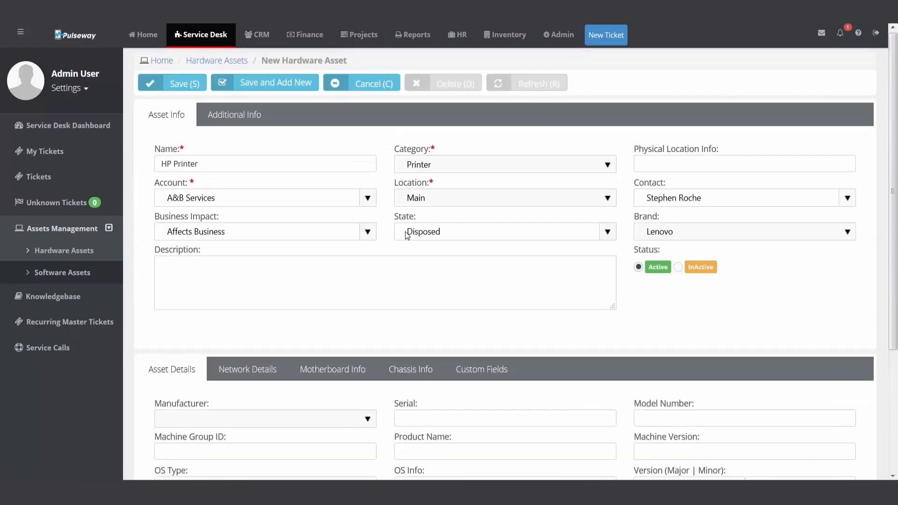
pyautogui.click(172, 83)
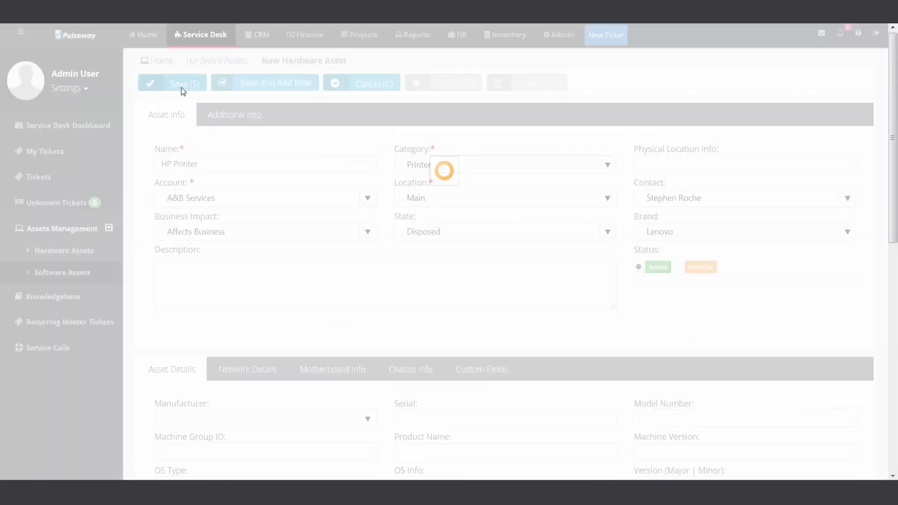
pyautogui.click(172, 83)
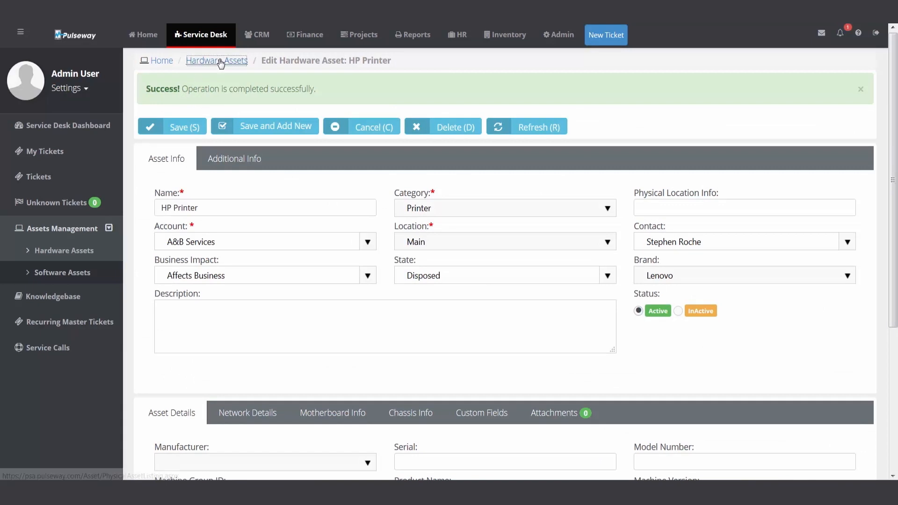
# Visit the admin RMM Integration Settings, then open the Service Desk dashboard
pyautogui.click(217, 60)
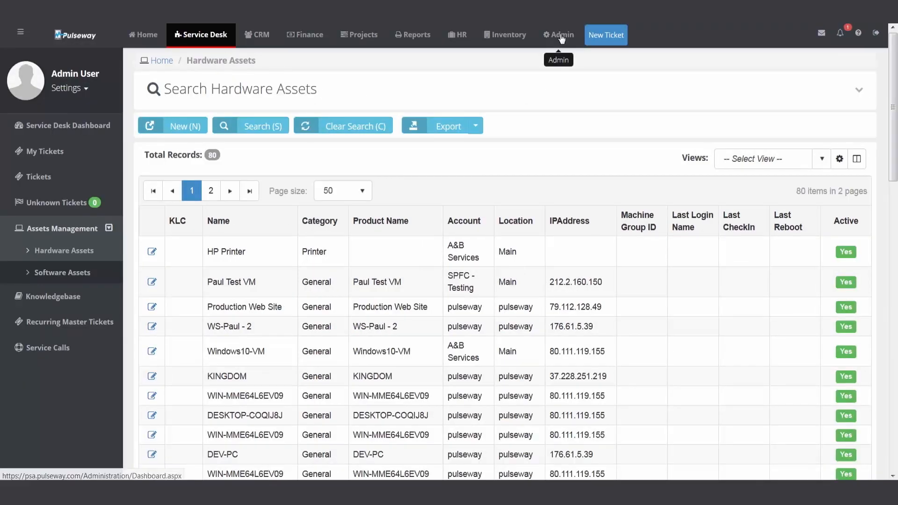
pyautogui.click(557, 35)
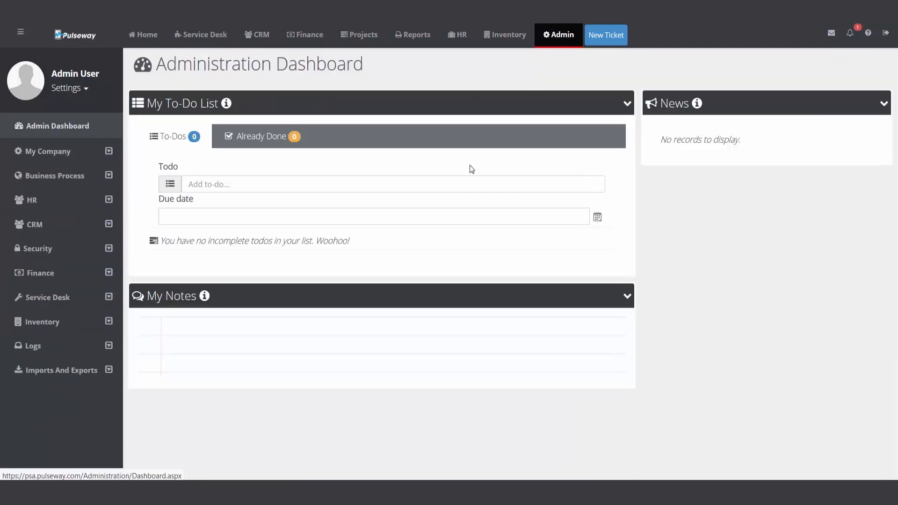
pyautogui.moveTo(64, 347)
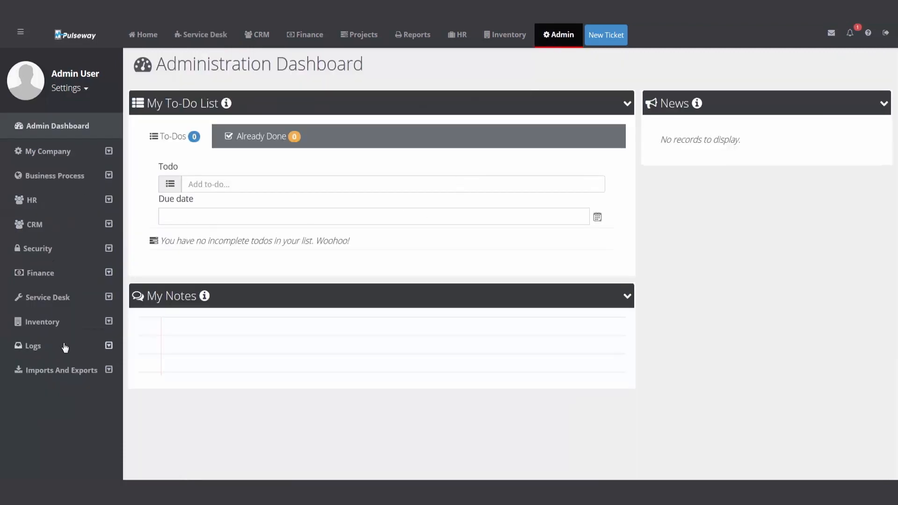
pyautogui.moveTo(56, 395)
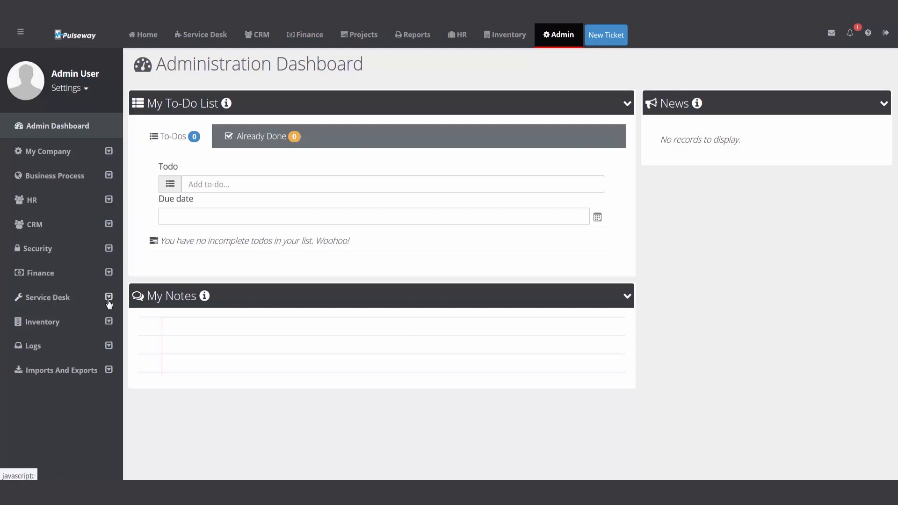
pyautogui.click(48, 297)
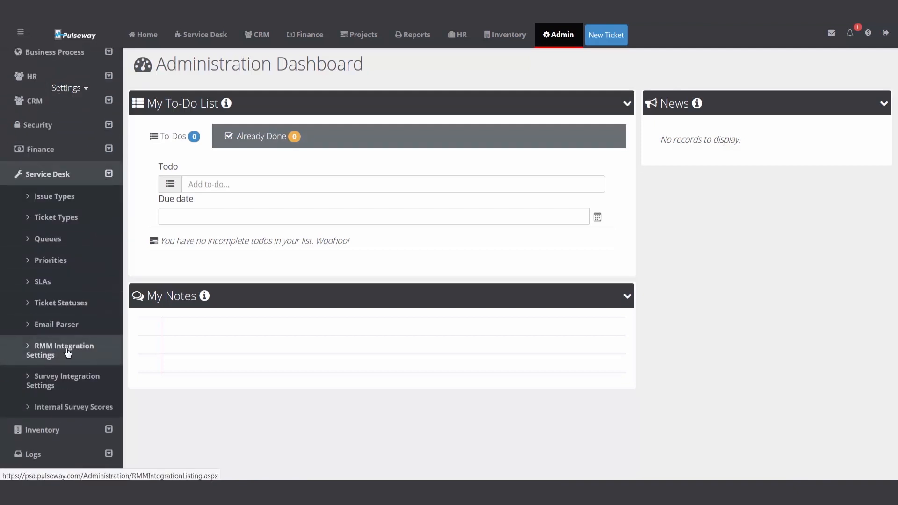
pyautogui.click(62, 350)
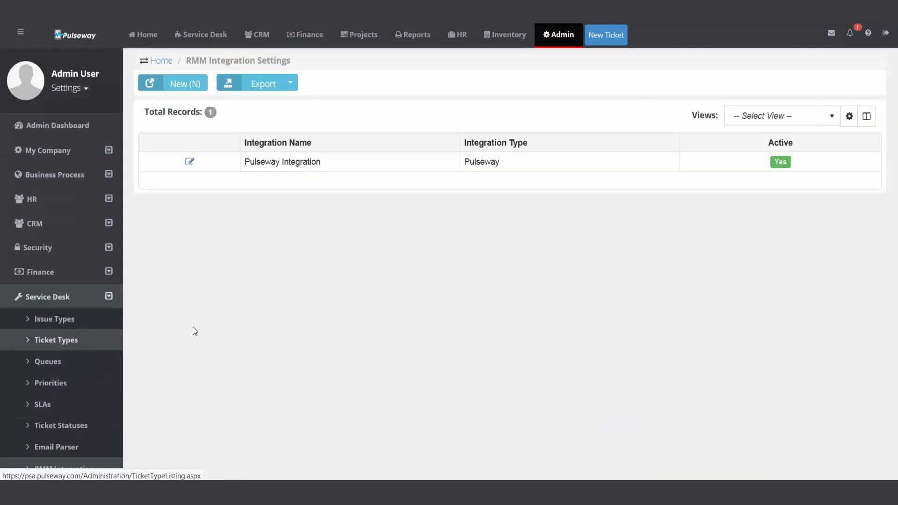
pyautogui.moveTo(355, 167)
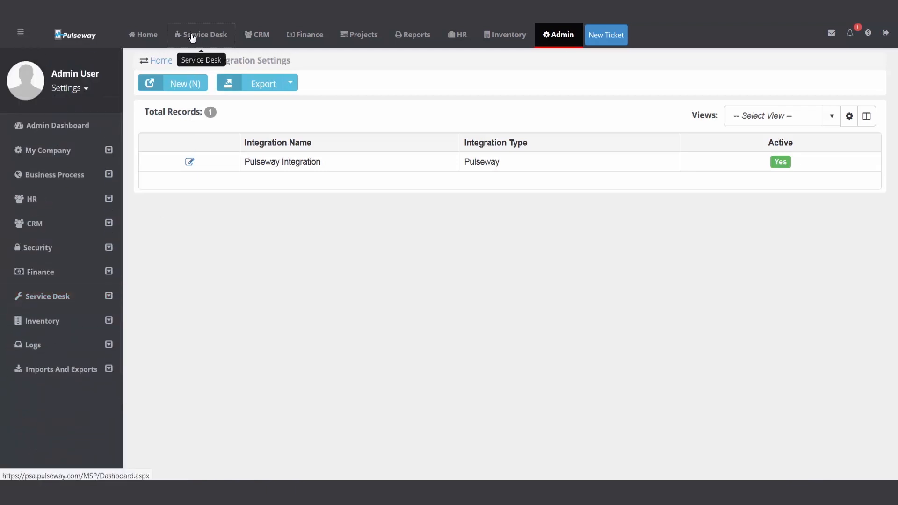
pyautogui.click(201, 35)
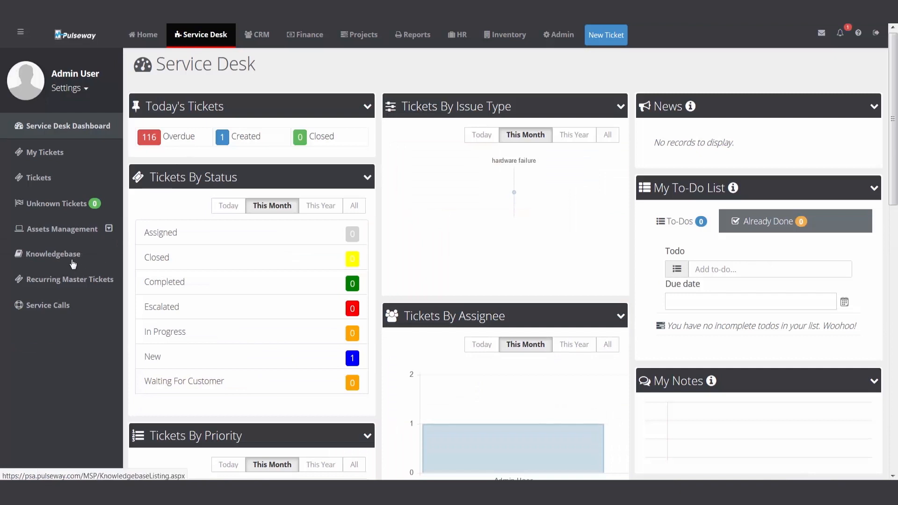
# Open the Knowledgebase article listing from the Service Desk sidebar
pyautogui.click(53, 253)
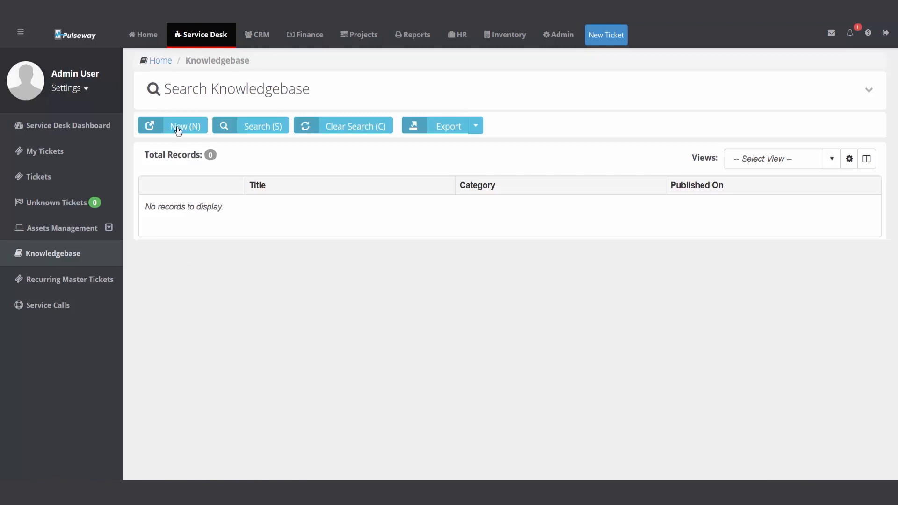
# Start an article titled 'How to Connect HP Printer to Wireless Network' and view category choices
pyautogui.click(185, 125)
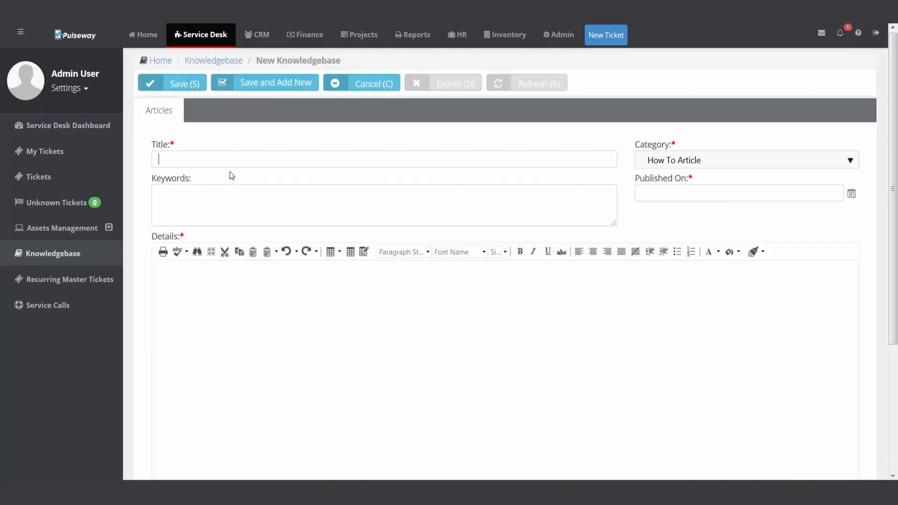
pyautogui.write('How to Connect')
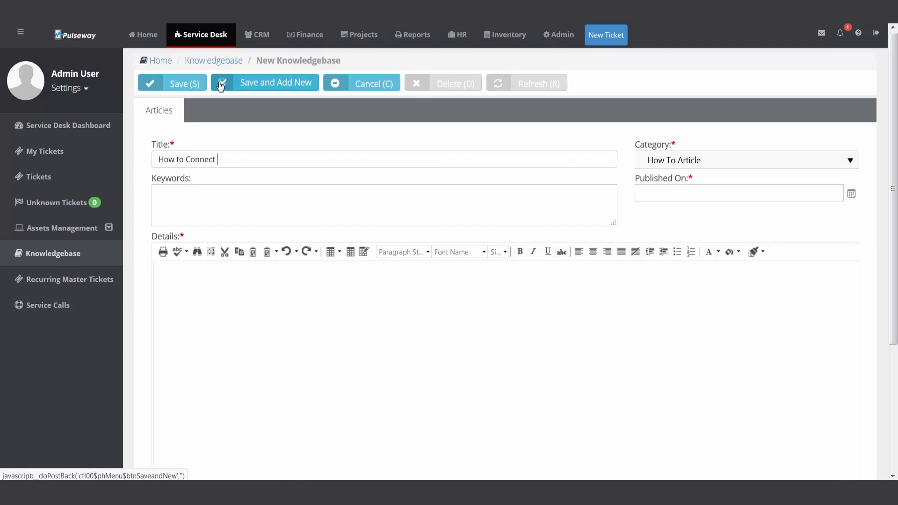
pyautogui.write('HP Printer to Wireless')
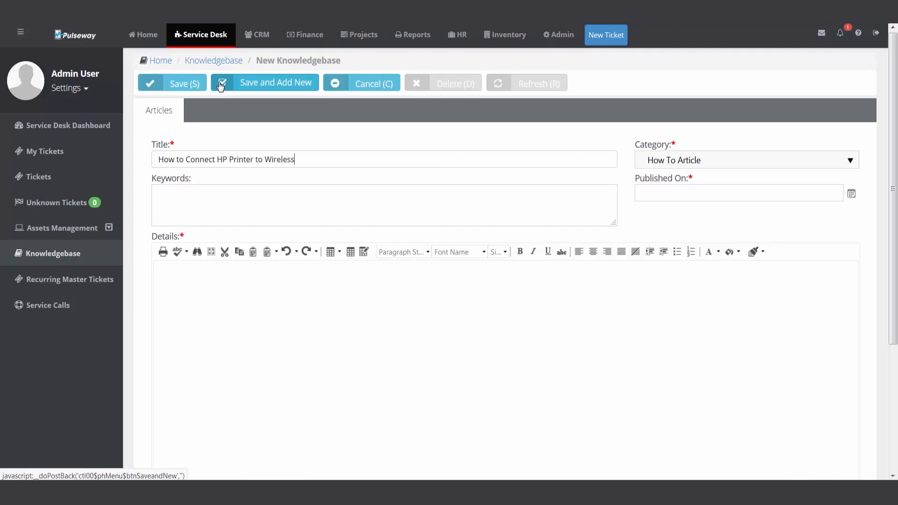
pyautogui.write('Network')
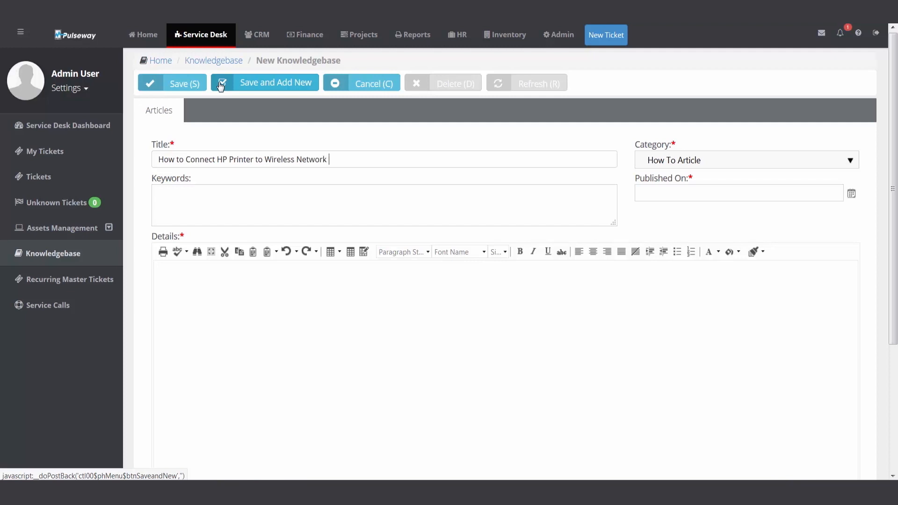
pyautogui.click(744, 160)
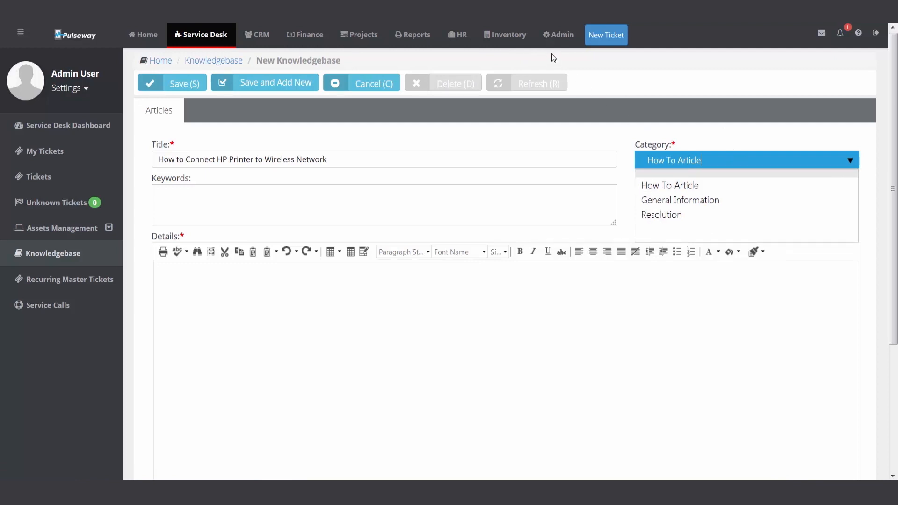
pyautogui.moveTo(561, 34)
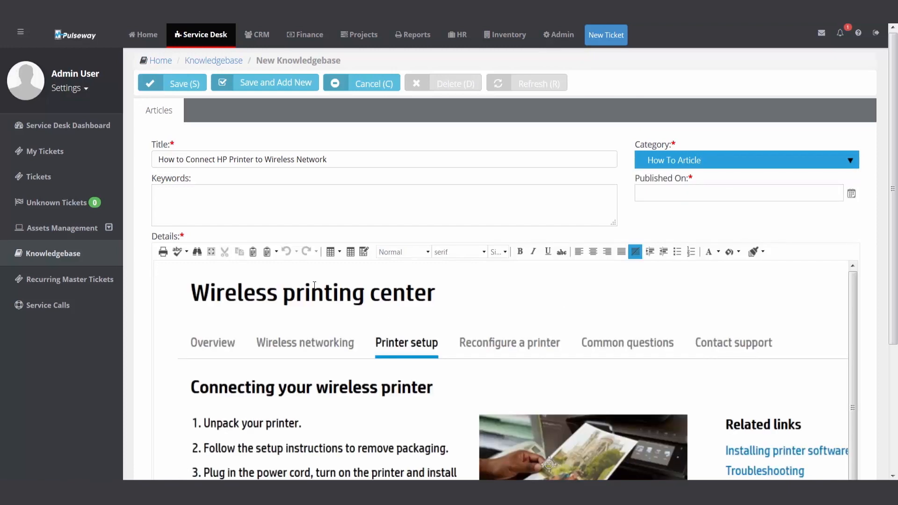
pyautogui.moveTo(450, 295)
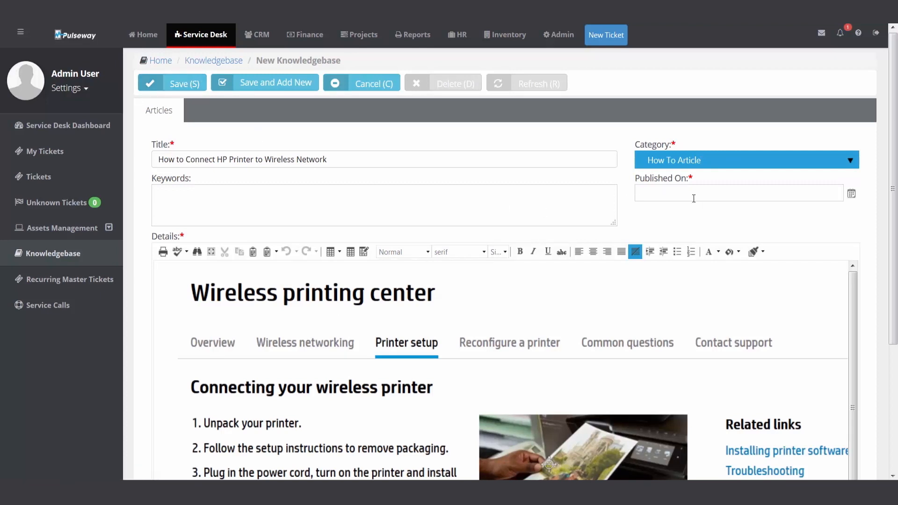
# Save the article with a Published On date of 07/23/2018 after the missing-date warning
pyautogui.click(172, 83)
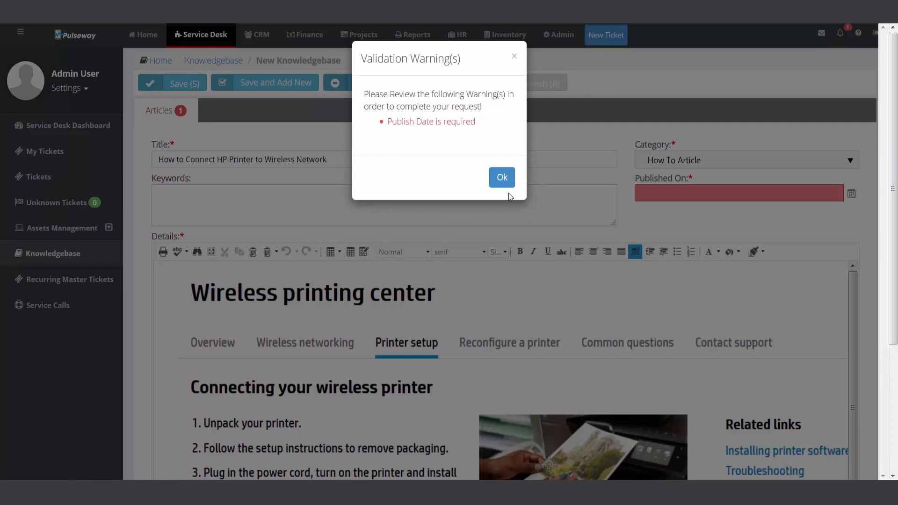
pyautogui.click(501, 177)
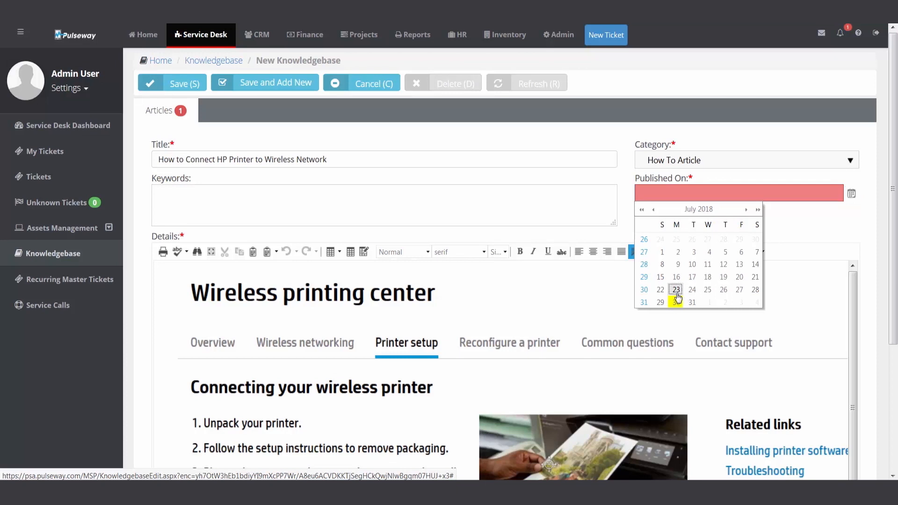
pyautogui.click(171, 83)
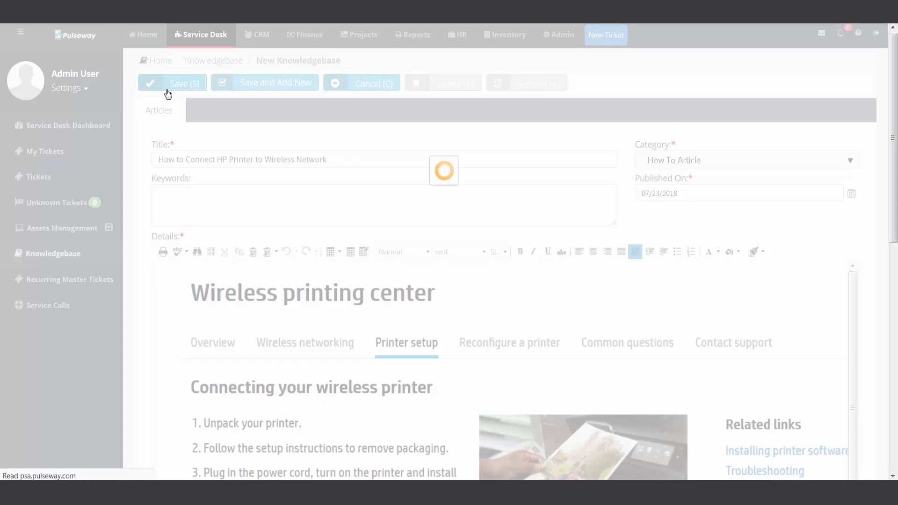
pyautogui.click(172, 83)
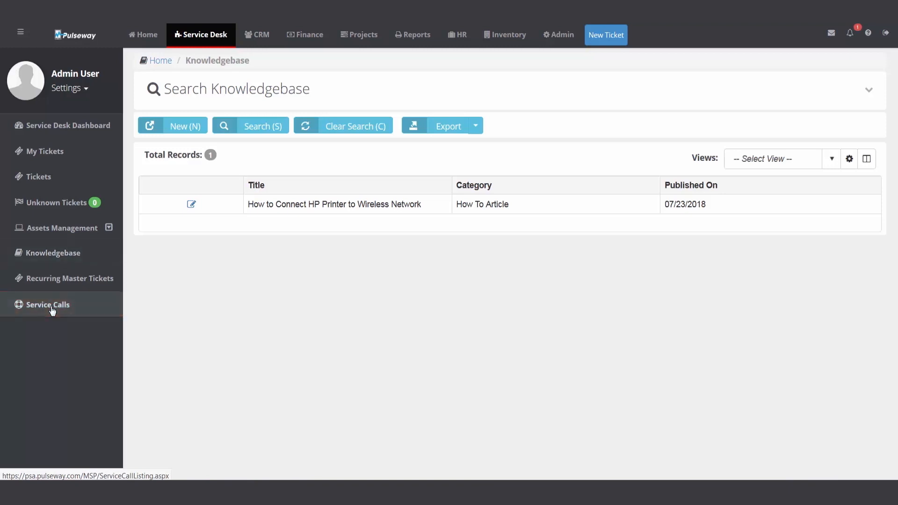
# View the four existing service calls, then open My Tickets showing the HDD failure ticket
pyautogui.click(47, 304)
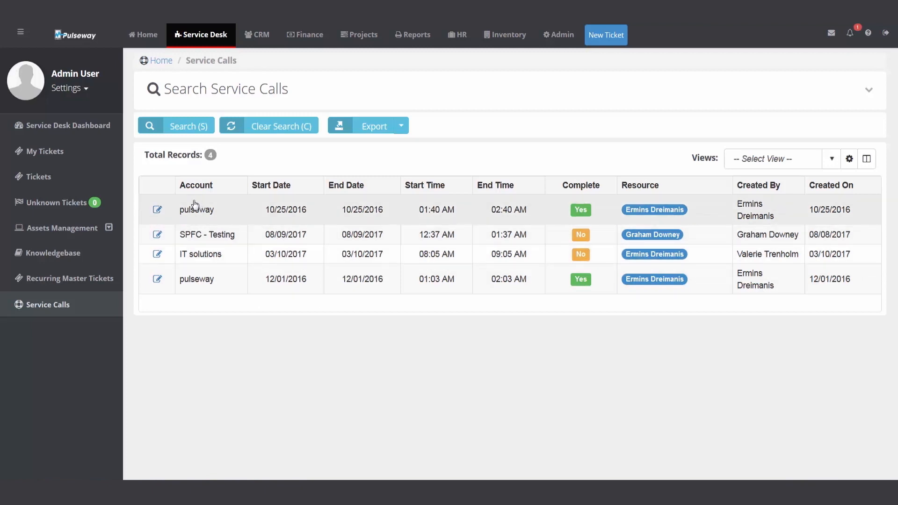
pyautogui.click(44, 151)
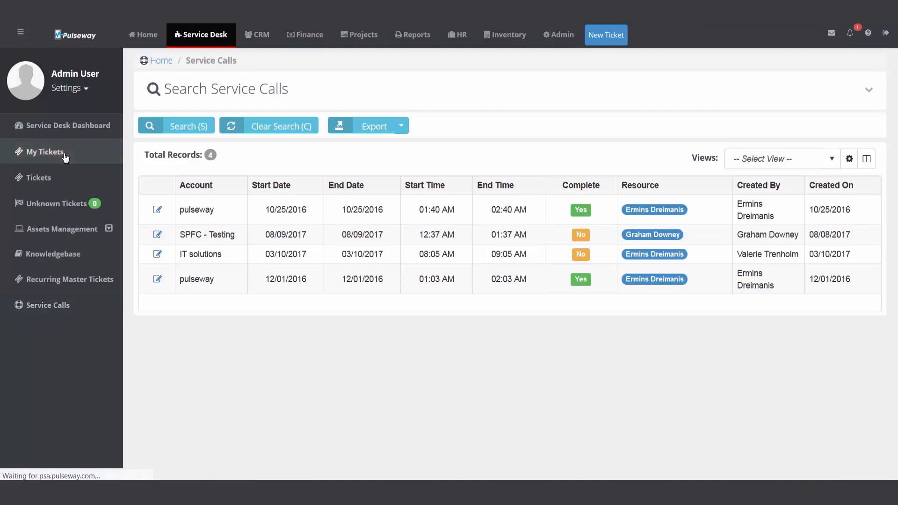
pyautogui.click(44, 151)
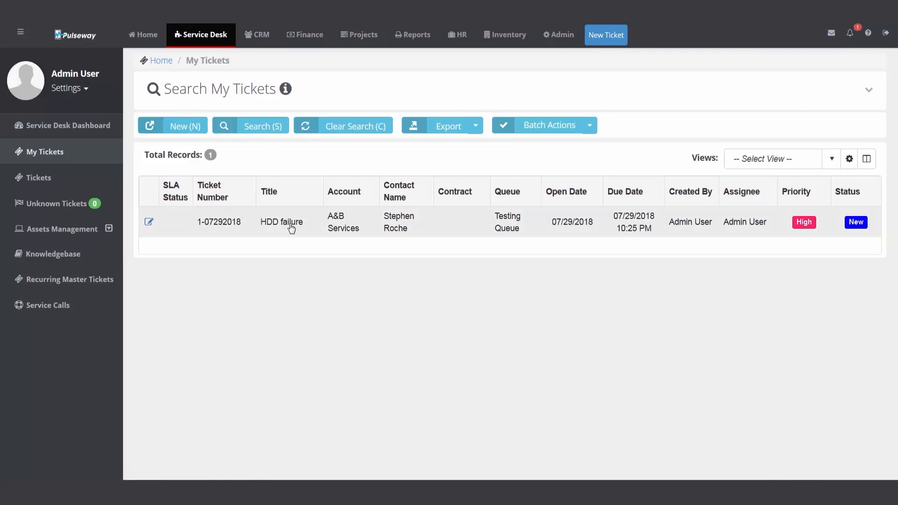
# Open ticket 1-07292018 'HDD failure' and show its empty Service Calls & To-Dos section
pyautogui.click(281, 222)
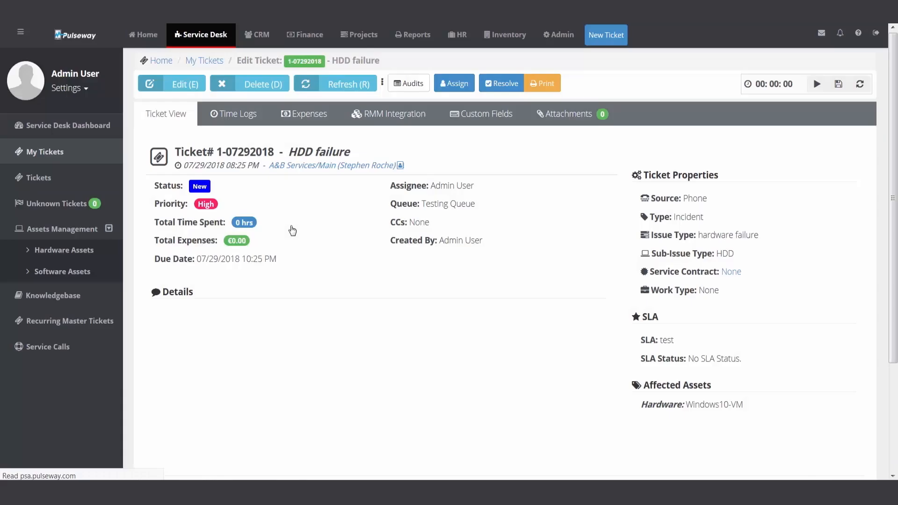
pyautogui.click(816, 84)
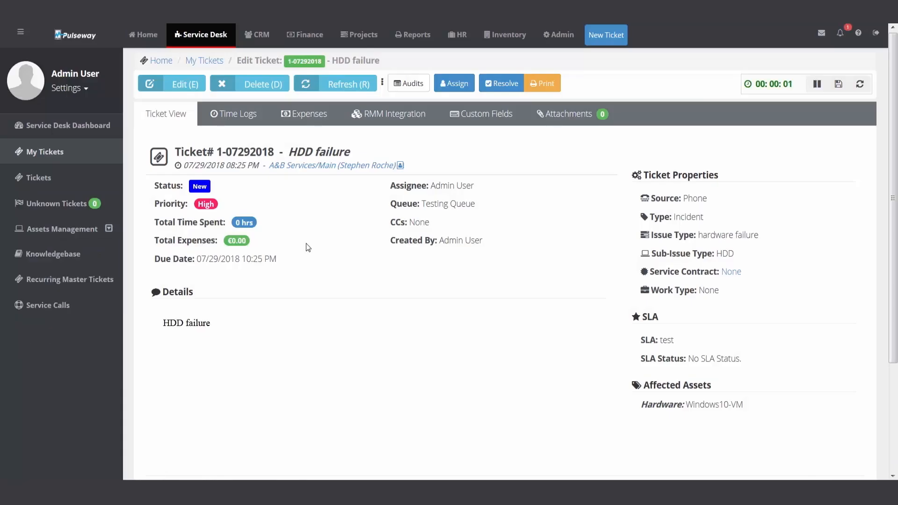
pyautogui.scroll(-3)
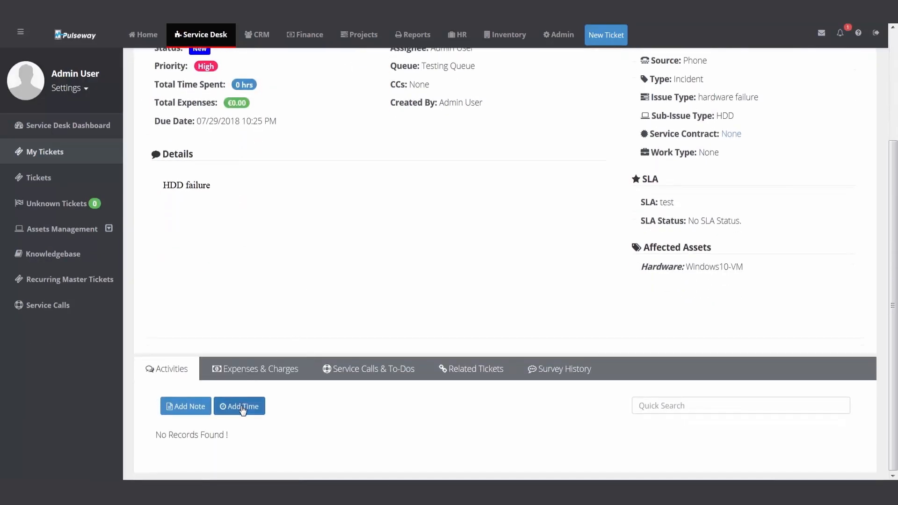
pyautogui.moveTo(331, 413)
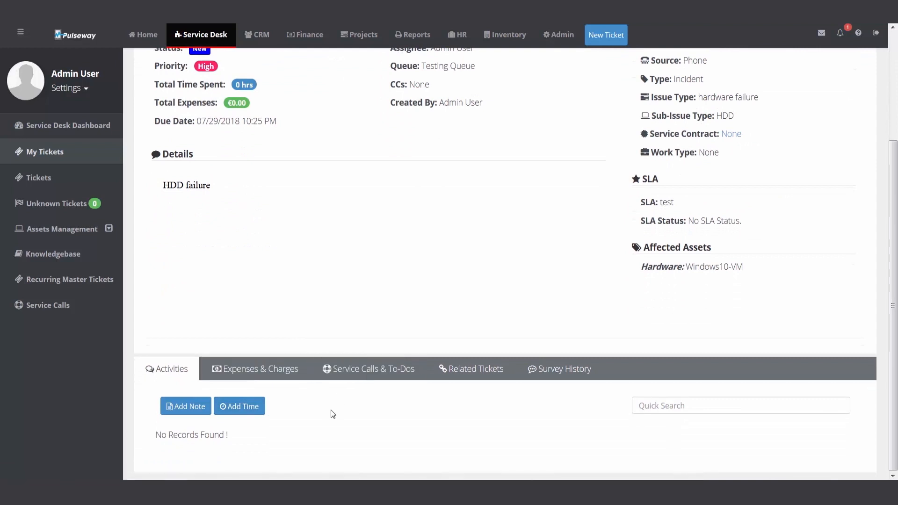
pyautogui.click(368, 368)
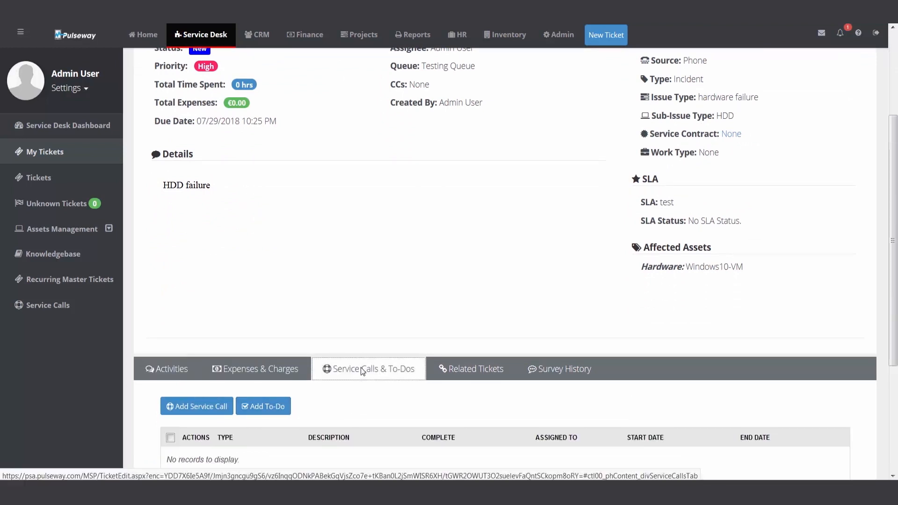
pyautogui.scroll(-3)
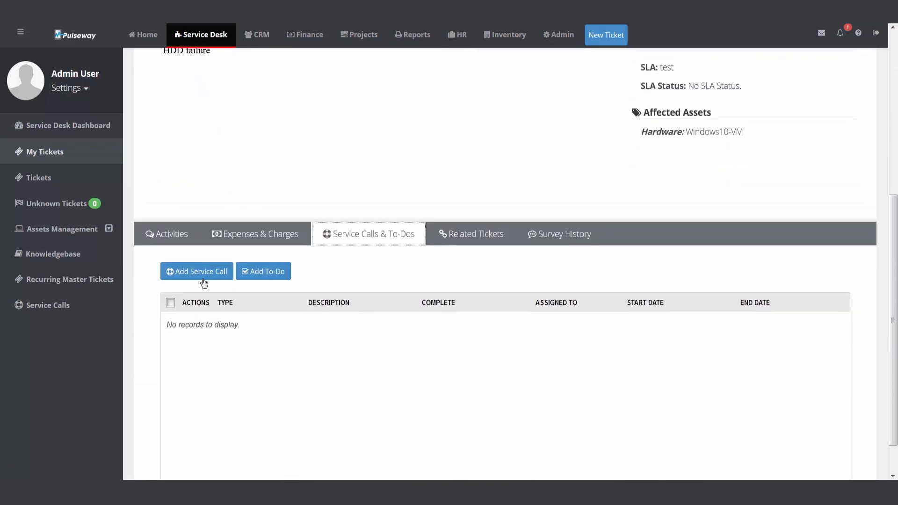
# Add and save a service call for Admin User on 07/30/2018, 11:00 AM–12:00 PM
pyautogui.click(197, 271)
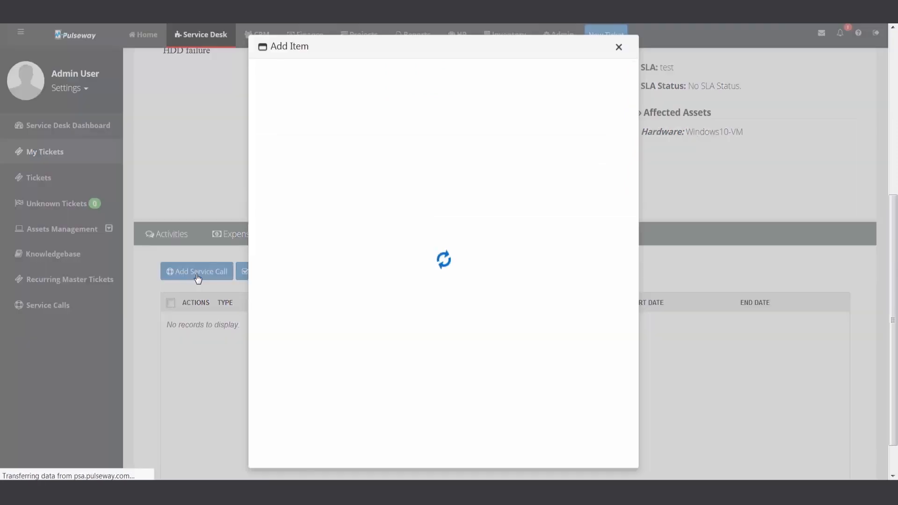
pyautogui.click(426, 156)
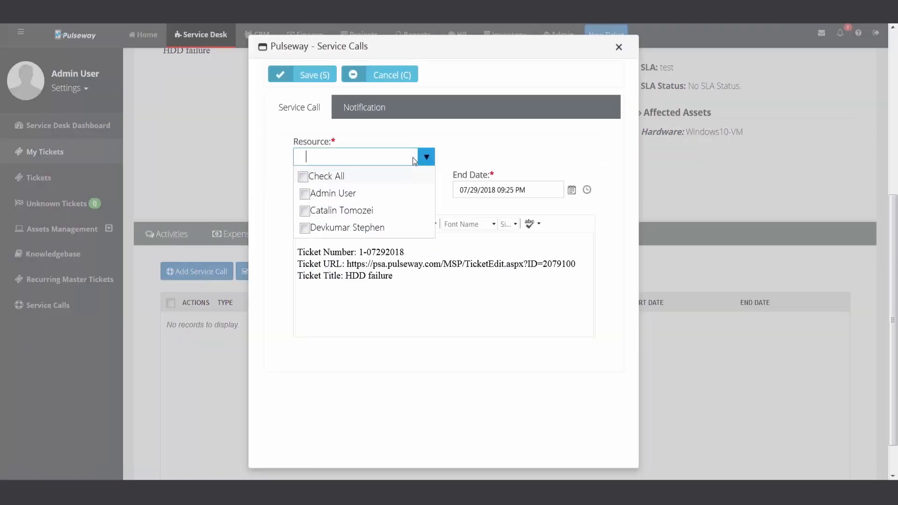
pyautogui.click(306, 194)
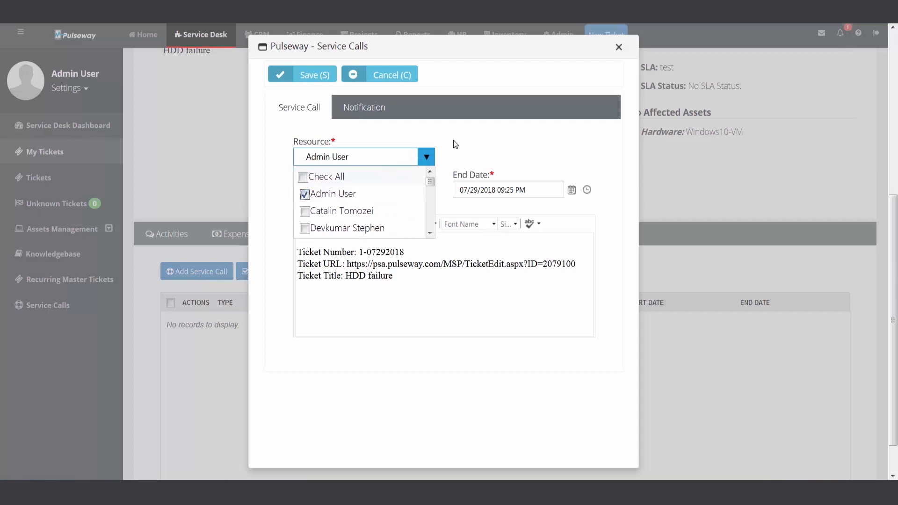
pyautogui.click(411, 189)
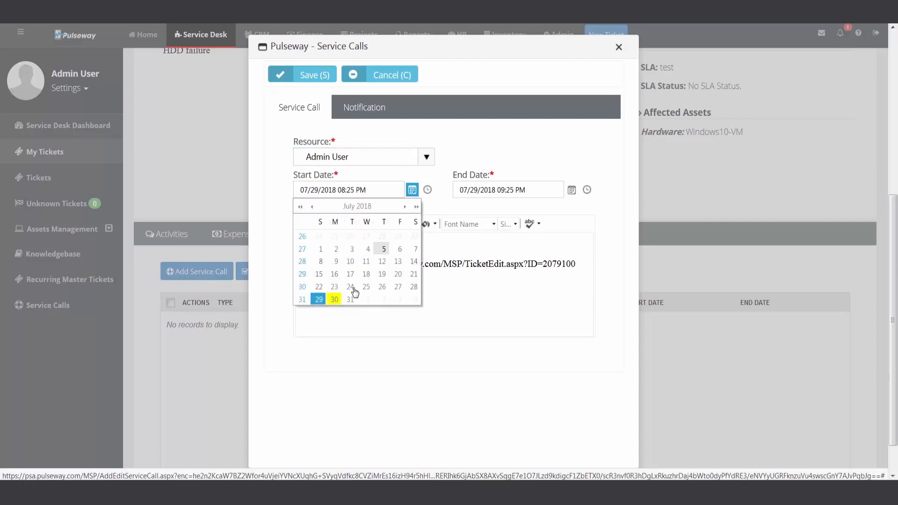
pyautogui.click(334, 298)
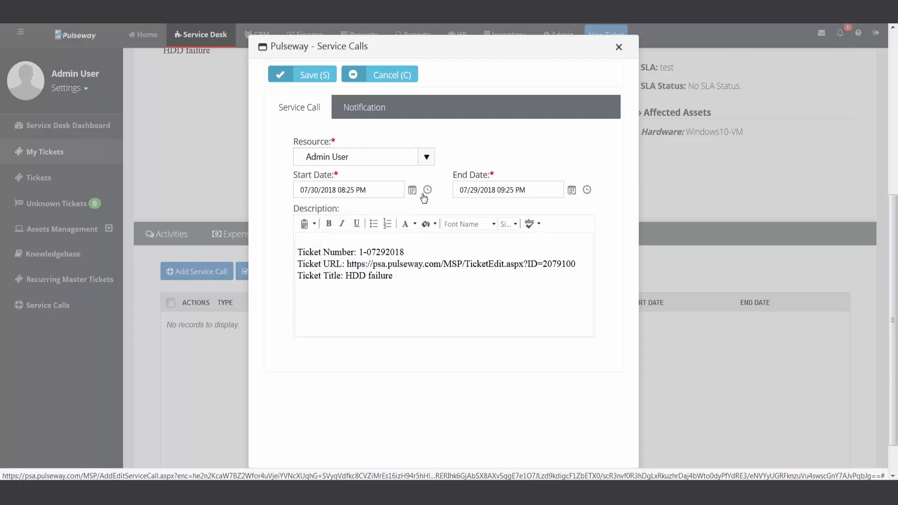
pyautogui.click(427, 189)
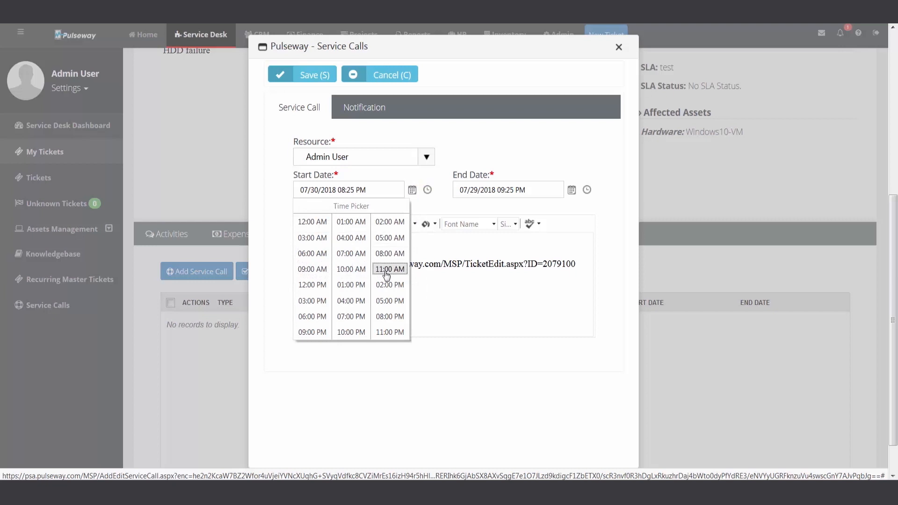
pyautogui.click(389, 268)
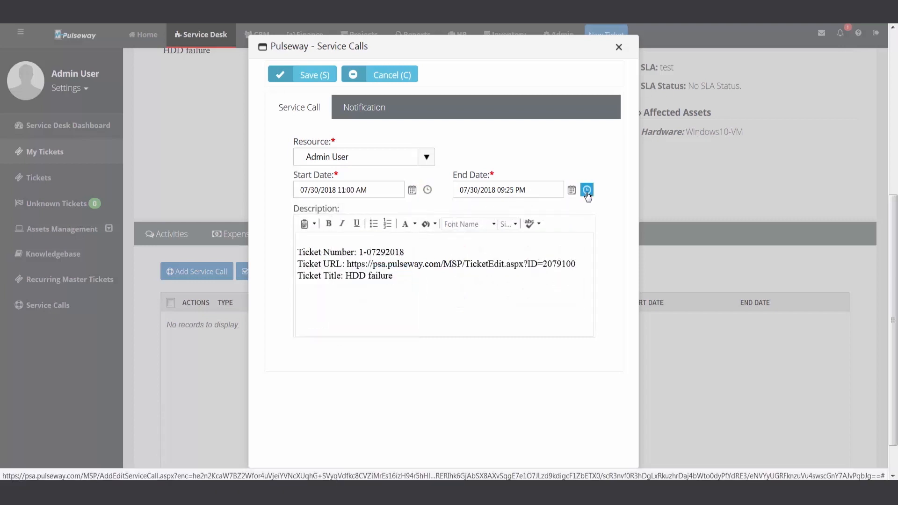
pyautogui.click(586, 189)
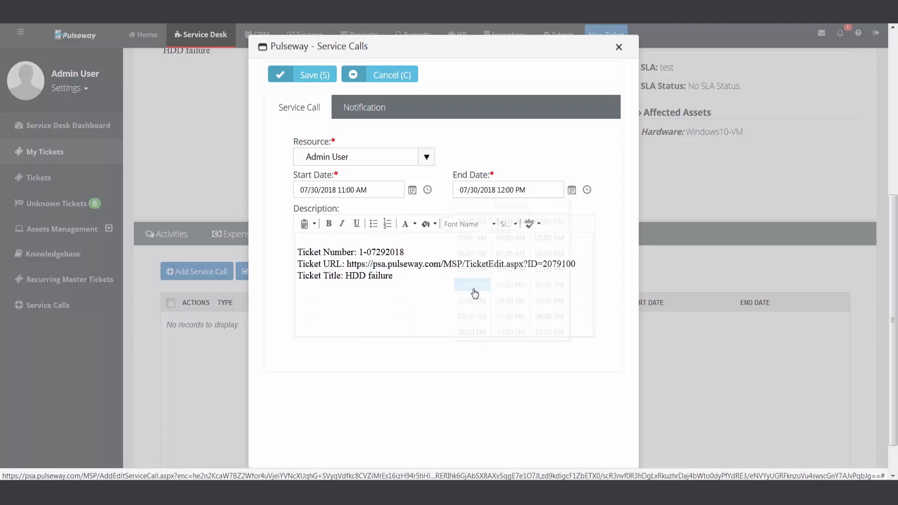
pyautogui.click(302, 75)
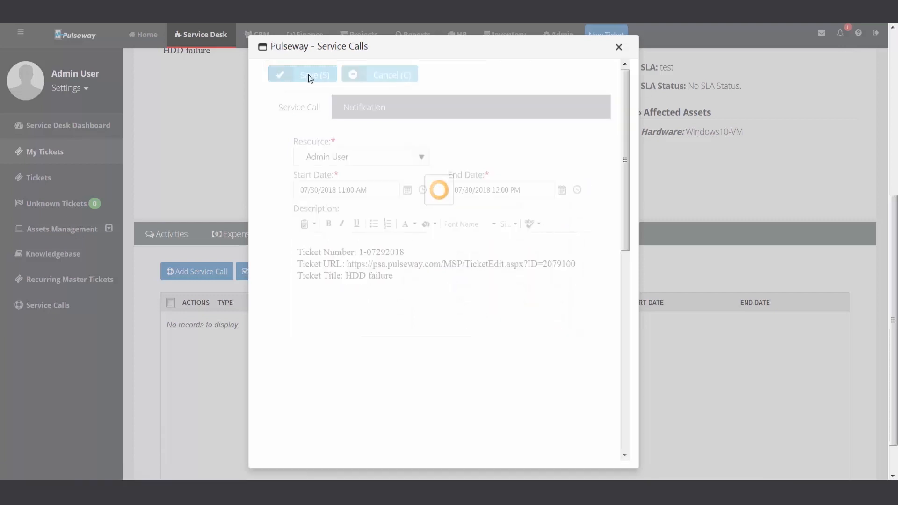
pyautogui.click(302, 74)
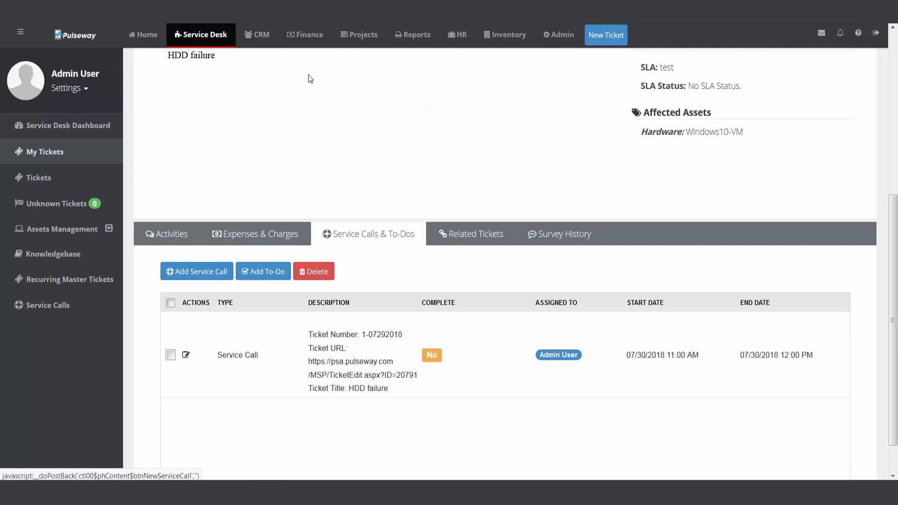
pyautogui.moveTo(322, 167)
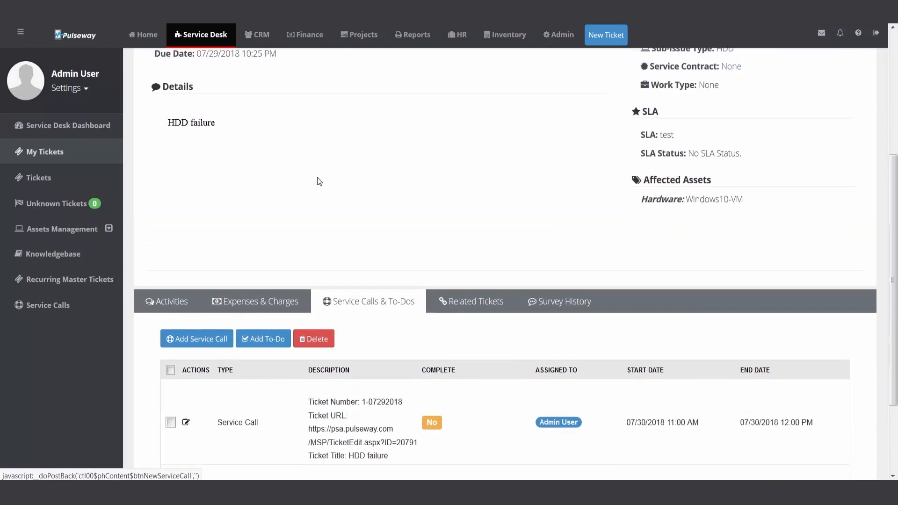
# Scroll down the HDD failure ticket page
pyautogui.scroll(-3)
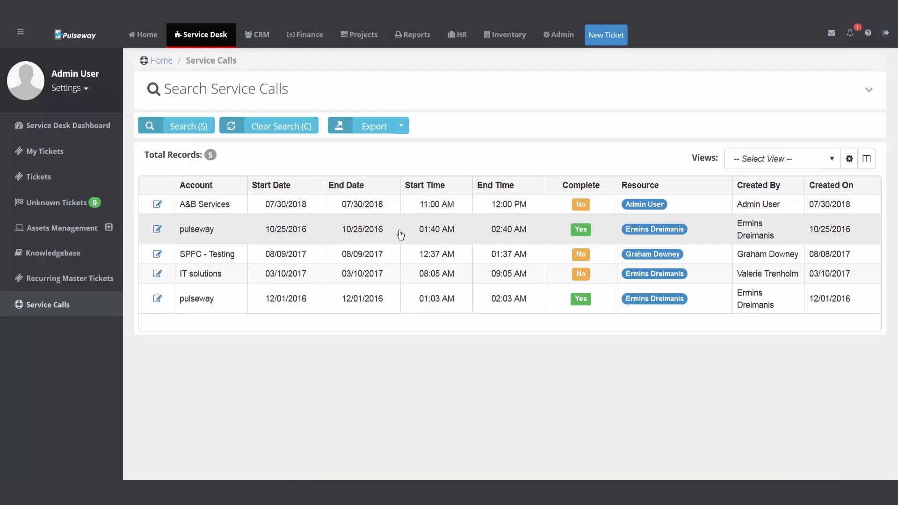
pyautogui.moveTo(142, 34)
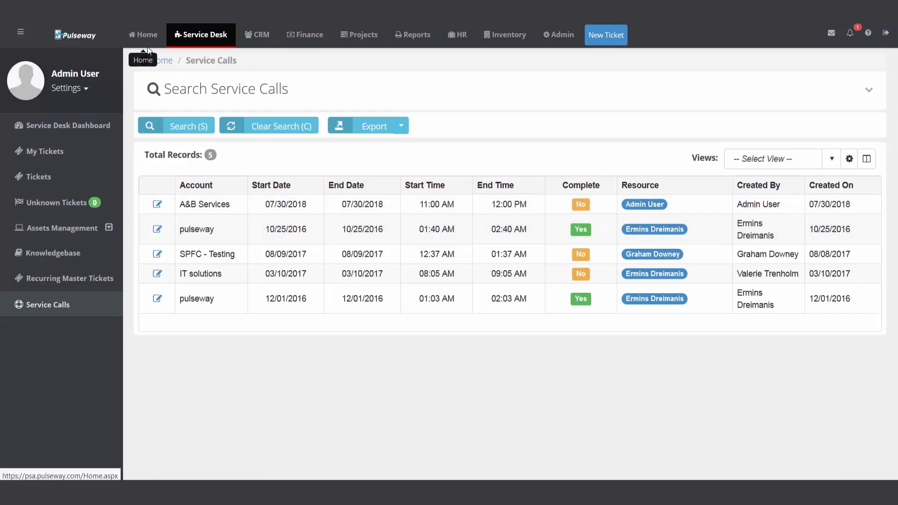
# Go from Home through My Service Calls to My Calendar, showing the 11:00 AM A&B Services call
pyautogui.click(143, 34)
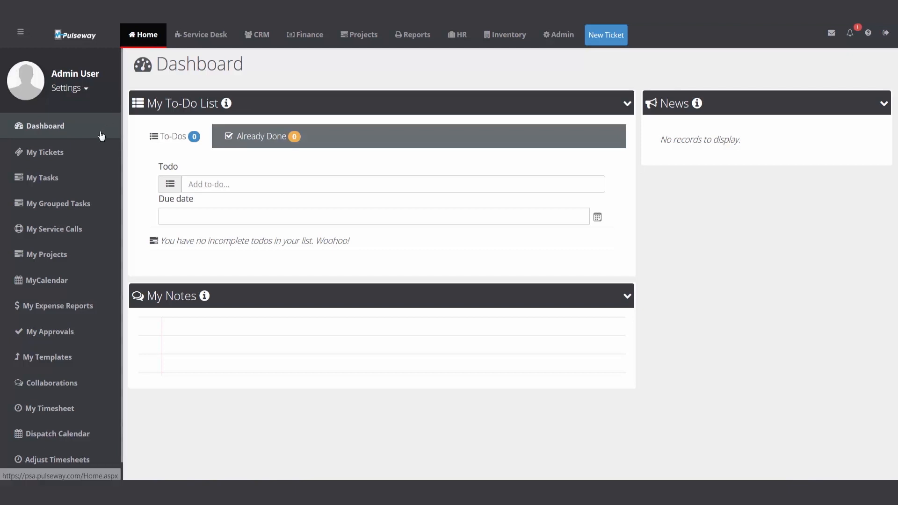
pyautogui.moveTo(54, 228)
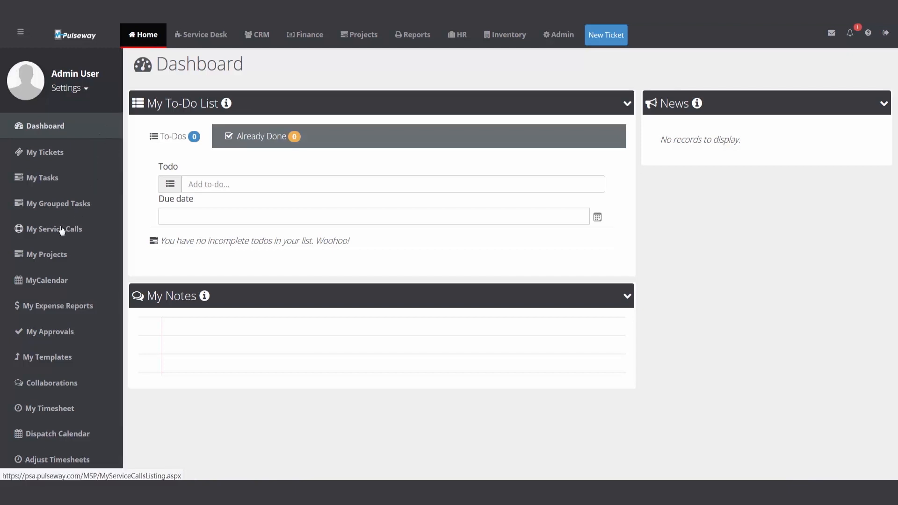
pyautogui.click(54, 229)
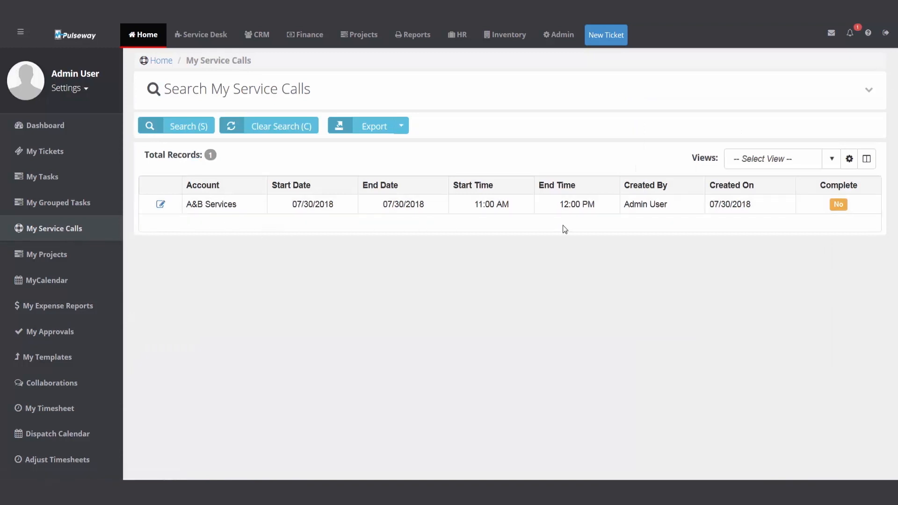
pyautogui.moveTo(140, 281)
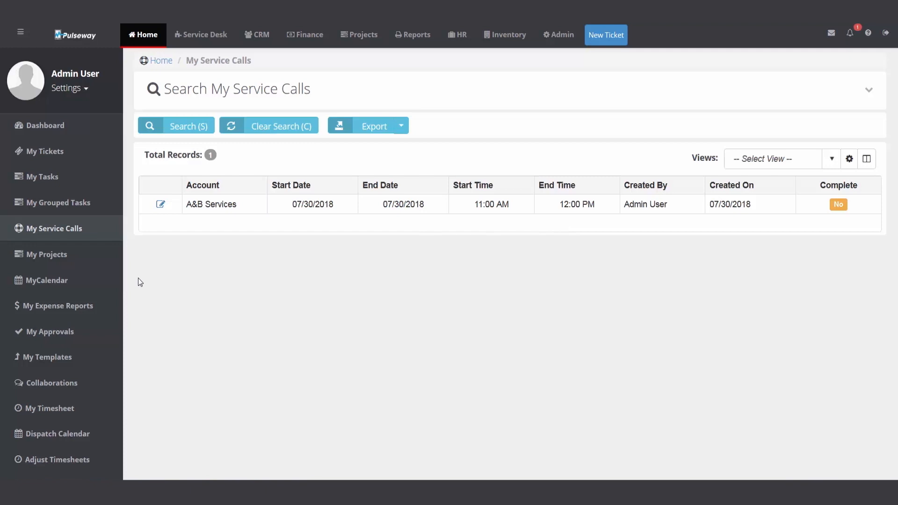
pyautogui.click(47, 280)
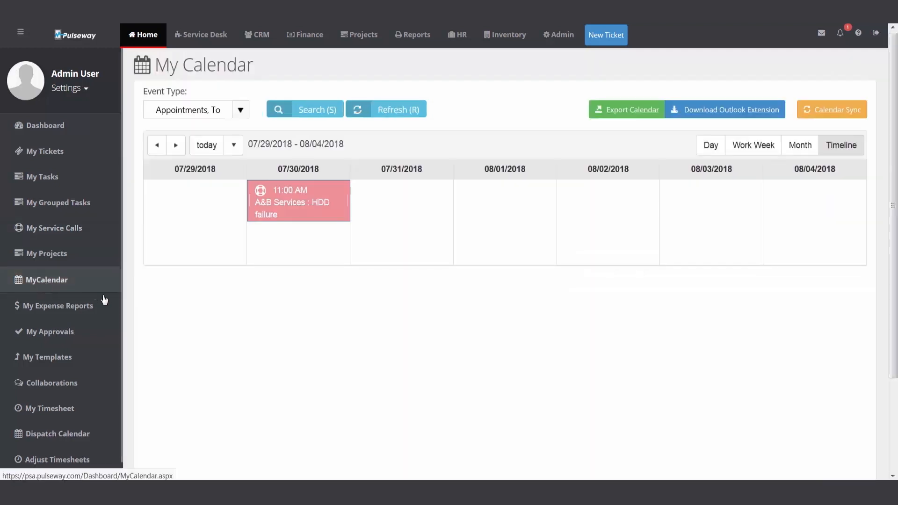
# Preview and open the 07/30/2018 A&B Services HDD failure call, then close it unchanged
pyautogui.click(298, 201)
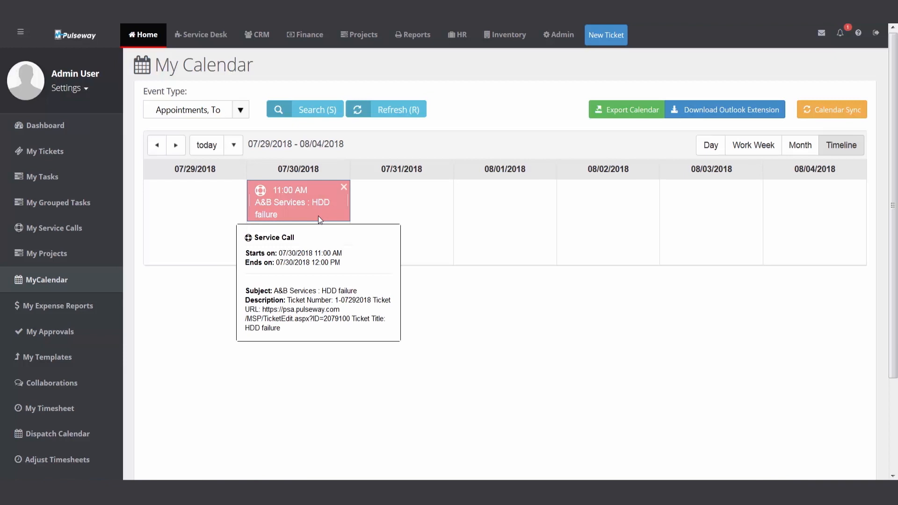
pyautogui.click(295, 202)
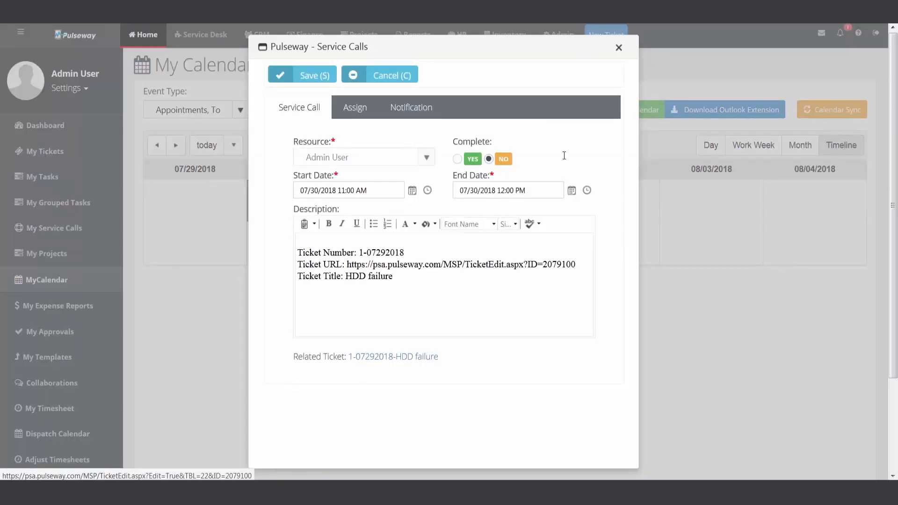
pyautogui.click(301, 75)
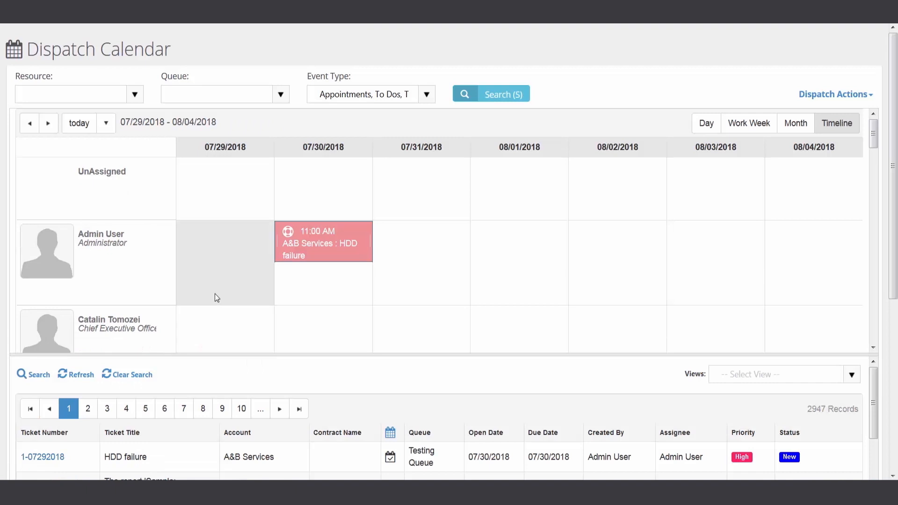
# Check the call under Admin User at 11:00 AM–12:00 PM, then leave the dispatch calendar
pyautogui.scroll(-3)
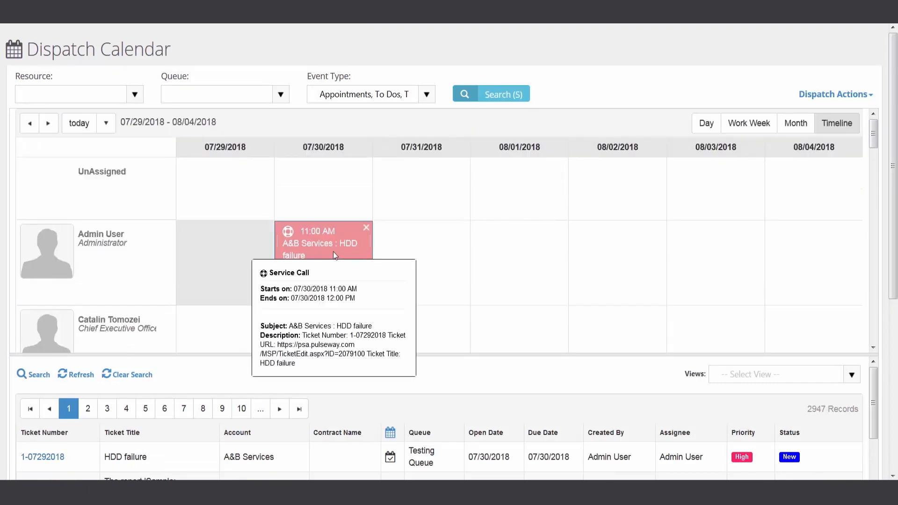
pyautogui.click(365, 228)
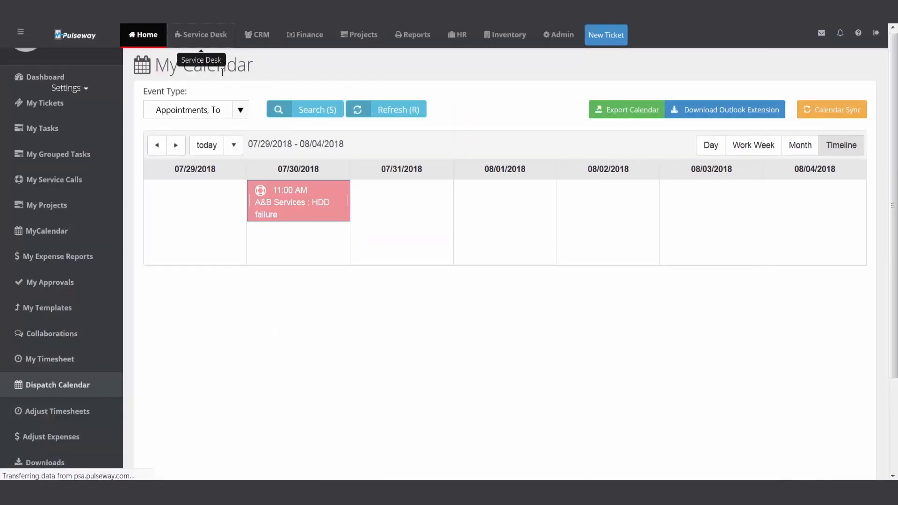
# Open the Service Desk dashboard showing 116 overdue tickets and one created today
pyautogui.click(200, 35)
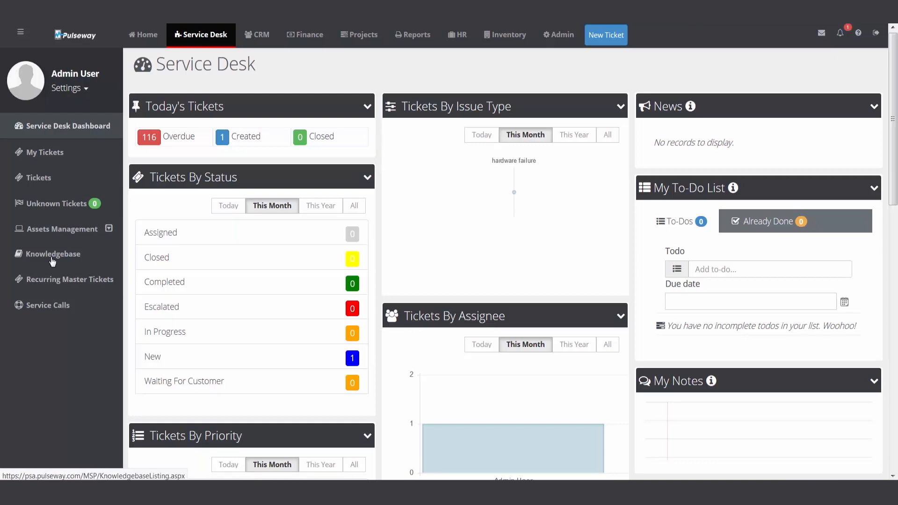
pyautogui.moveTo(48, 305)
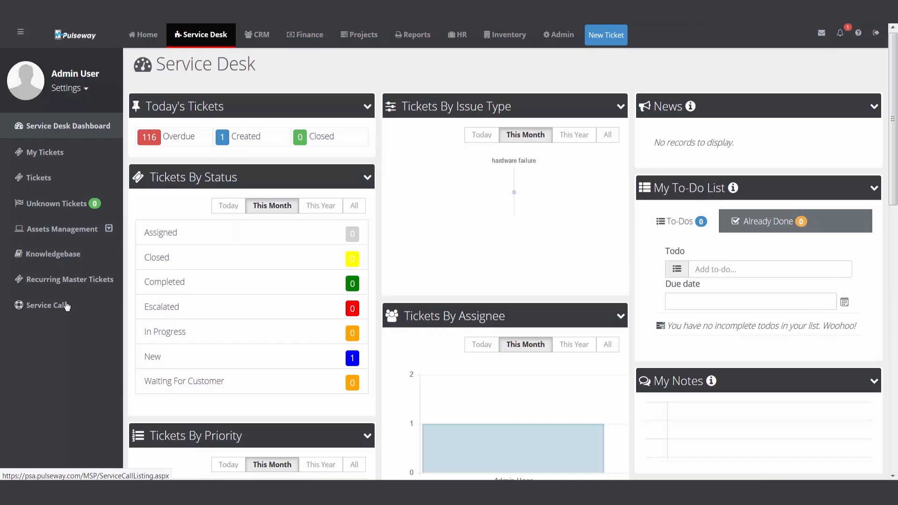